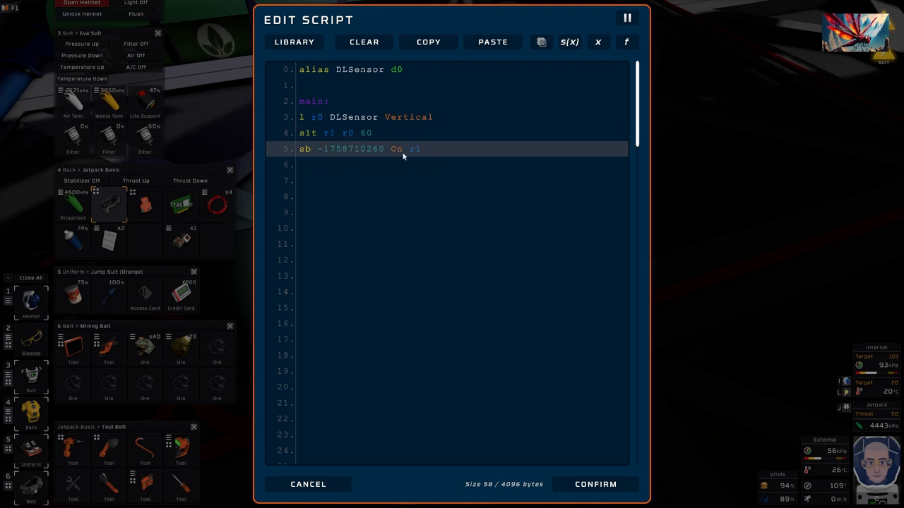
Step: Place the Portables Connector kit on the base floor beside the window
click(380, 133)
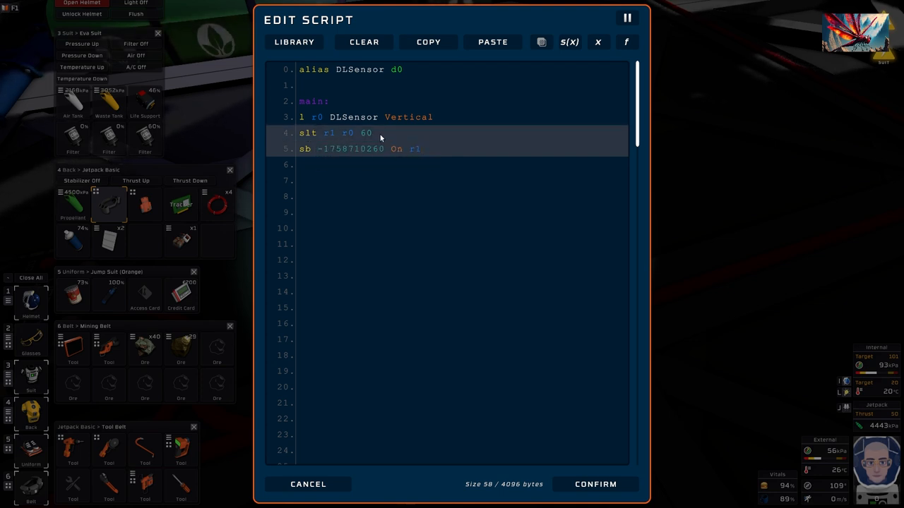
click(420, 148)
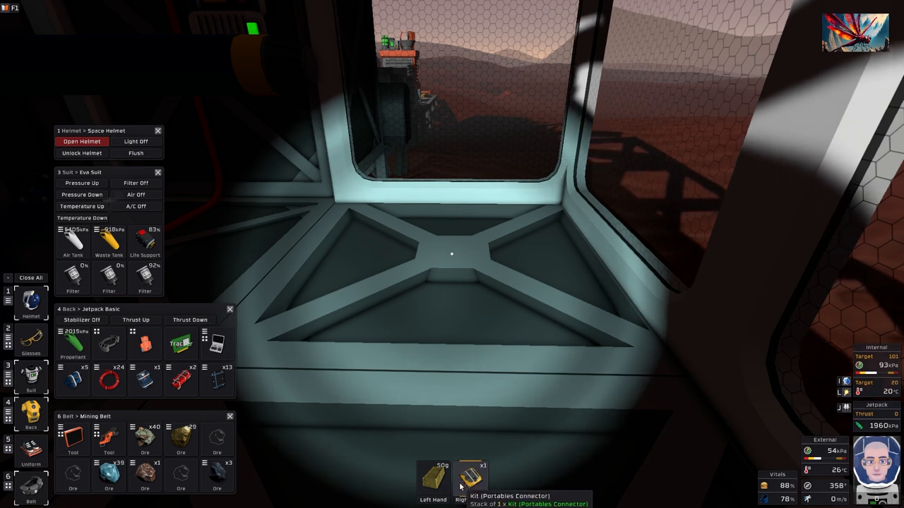
mouse_move(393, 386)
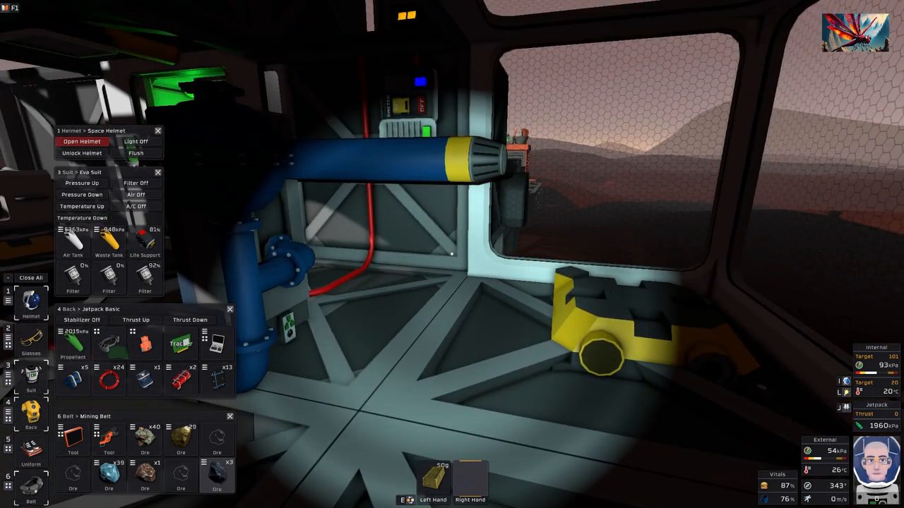
mouse_move(110, 438)
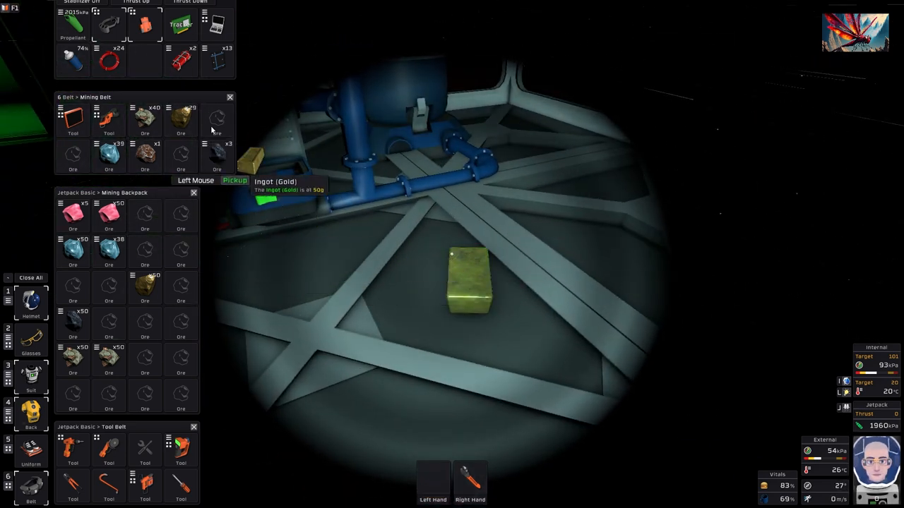
click(470, 278)
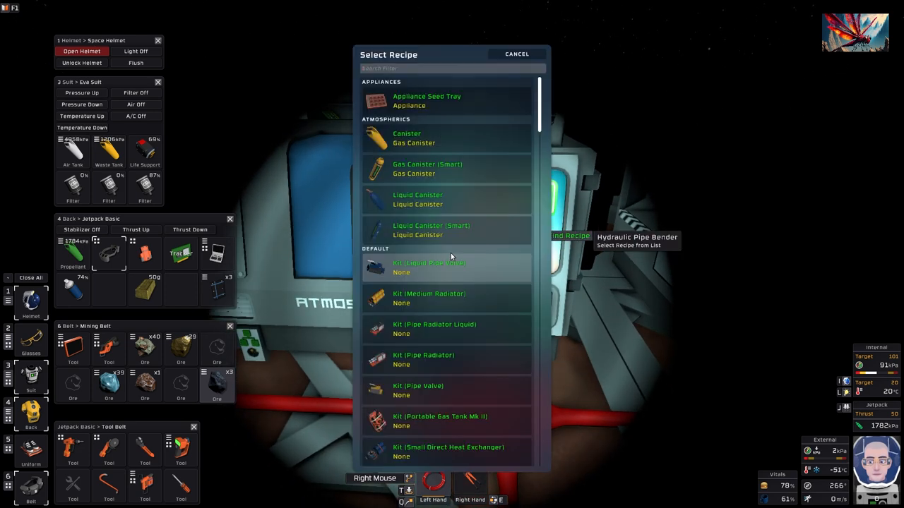
Step: Search the pipe bender recipes for 'pipe' and select Kit (Hydroponic Tray)
text(pipe)
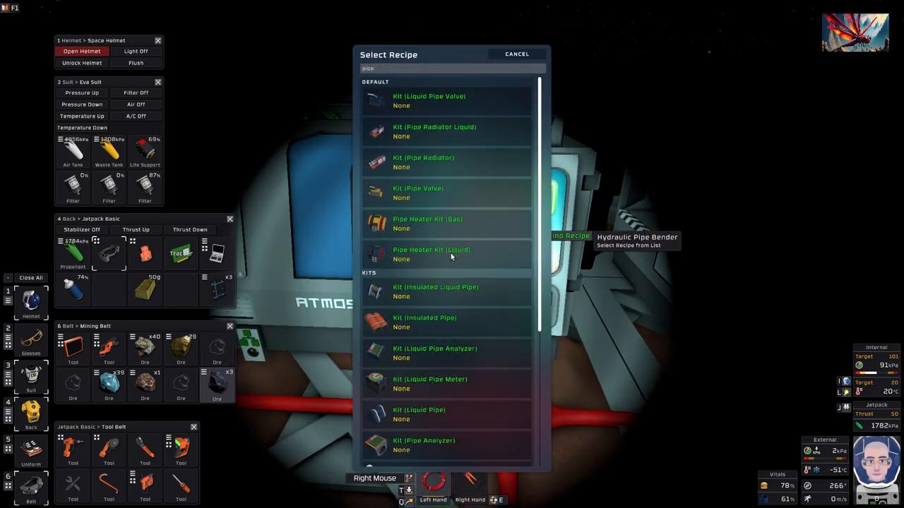
scroll(down, 3)
text(hyd)
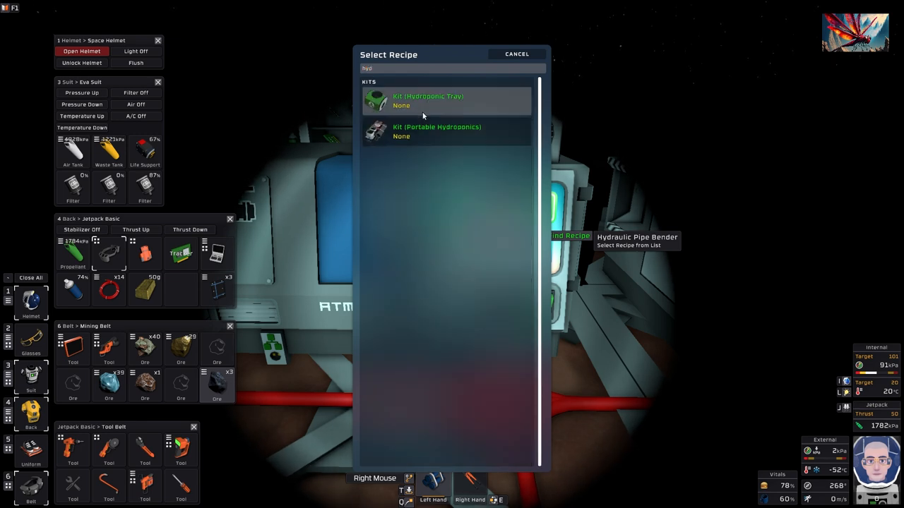
click(424, 101)
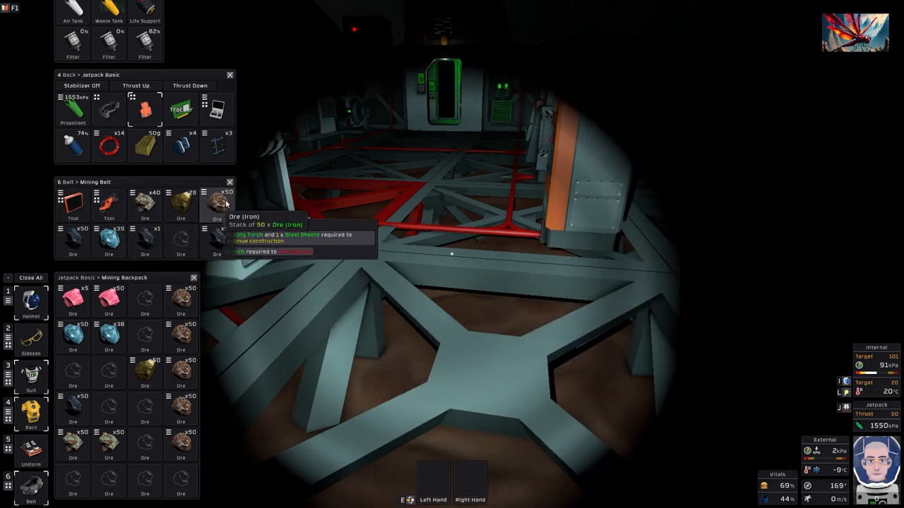
mouse_move(145, 240)
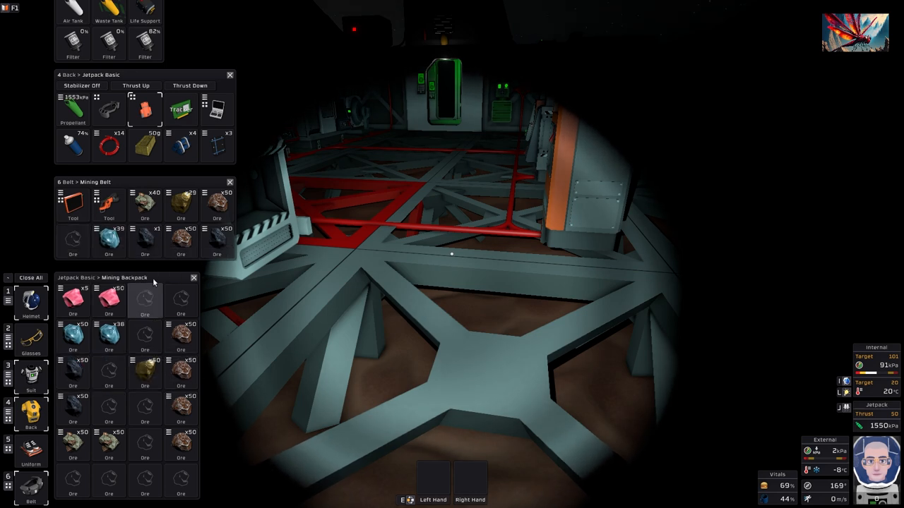
mouse_move(145, 240)
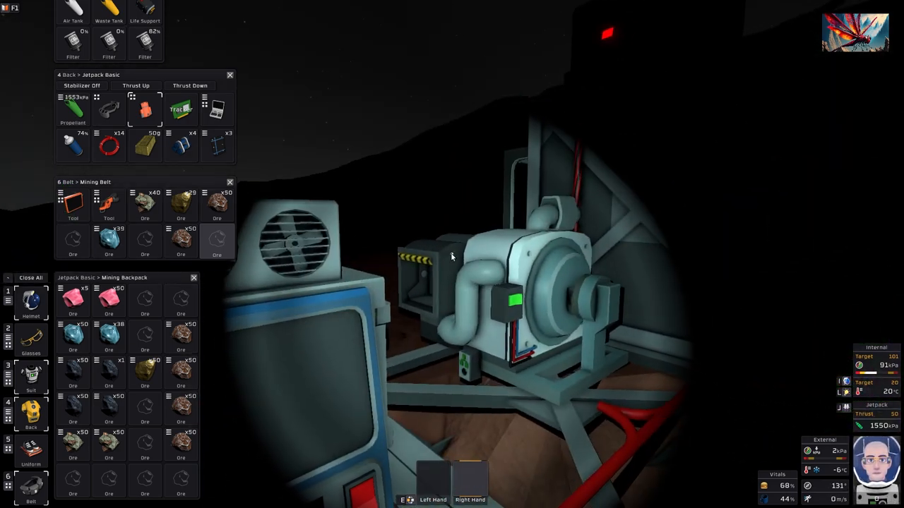
mouse_move(109, 409)
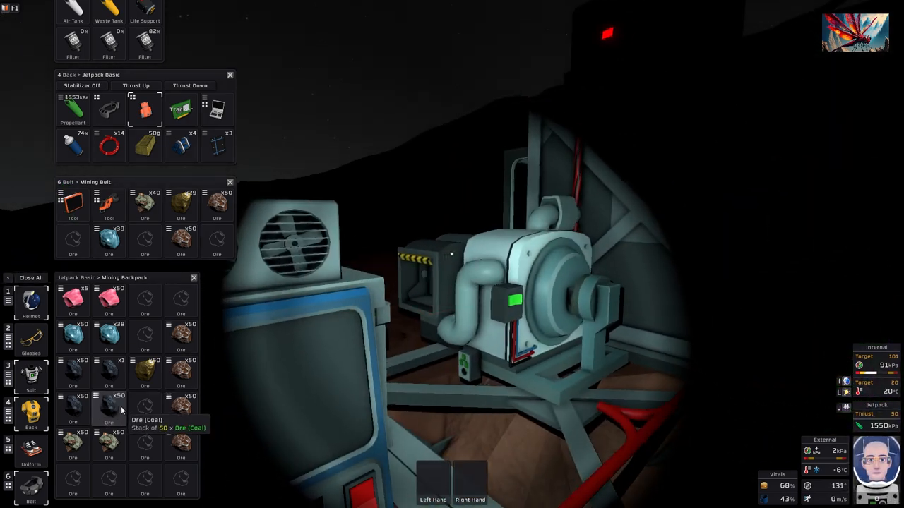
Step: Bring up the split options for a coal stack on the mining belt
right_click(109, 410)
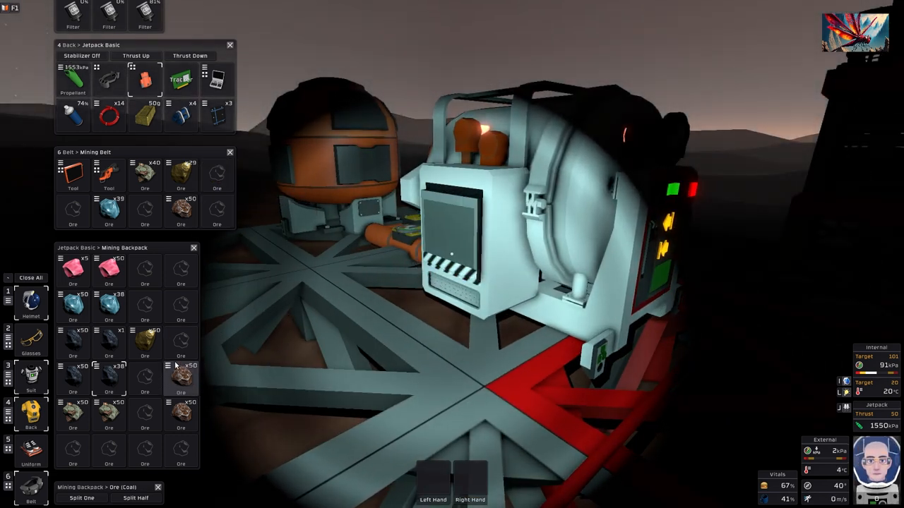
mouse_move(181, 346)
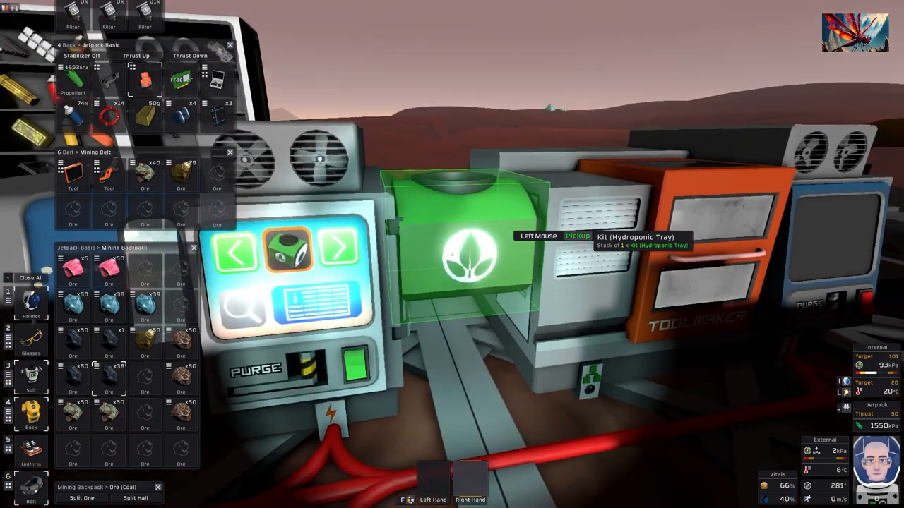
Step: Pick up the Kit (Hydroponic Tray) from the pipe bender's output slot
click(466, 254)
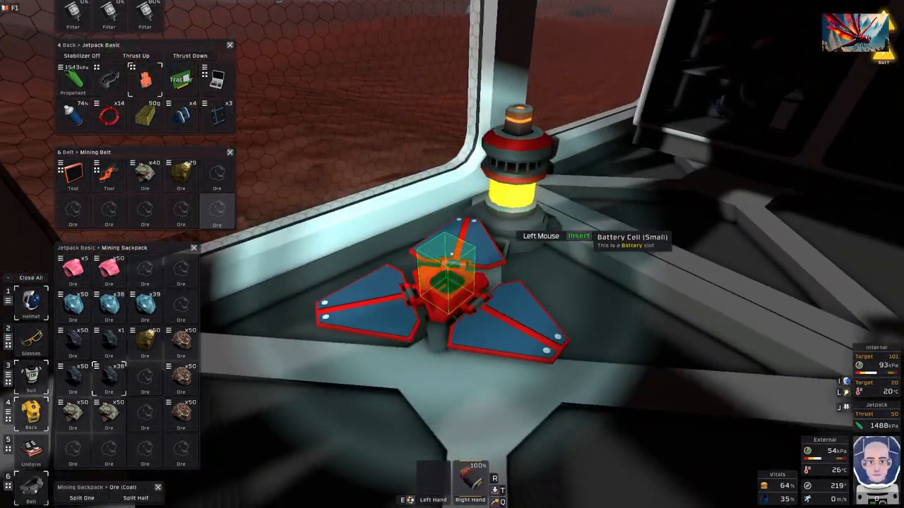
Step: Insert the Battery Cell (Small) into the device's empty battery slot
click(449, 254)
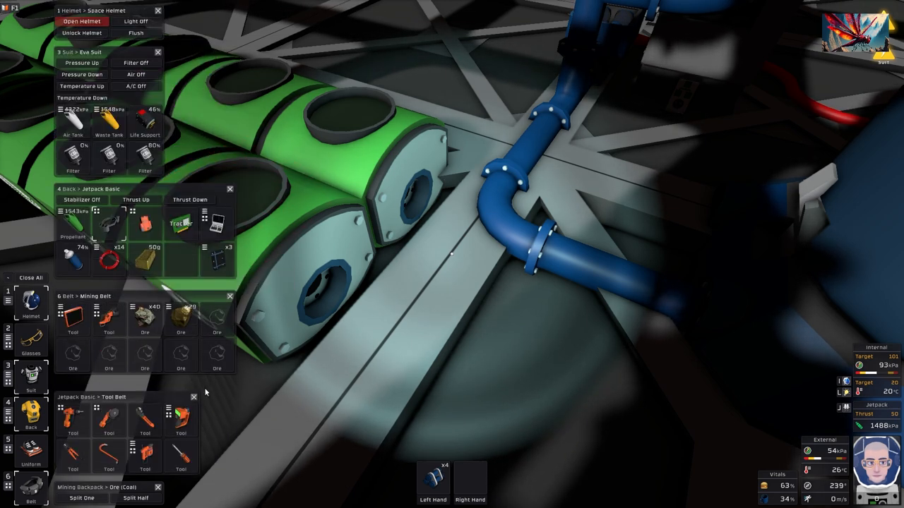
mouse_move(145, 417)
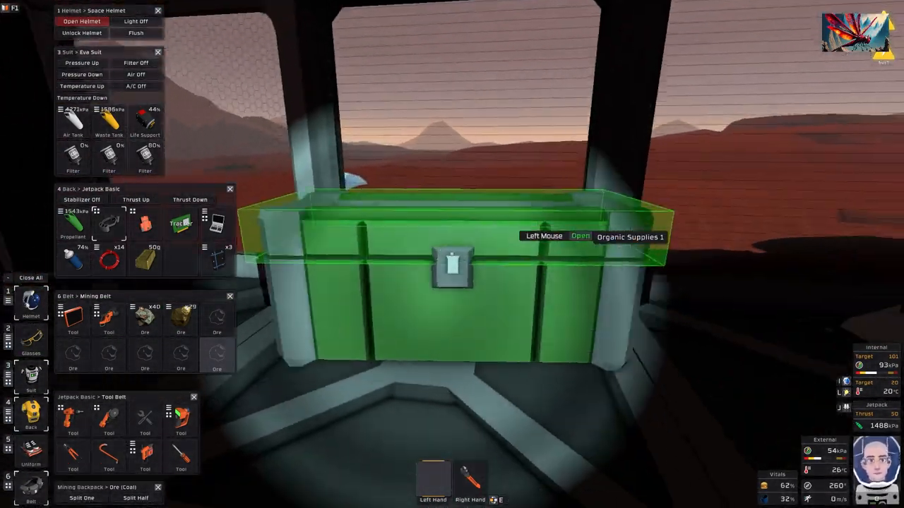
Step: Open crate Organic Supplies 1 and grab its Soybean Seeds stack
click(452, 264)
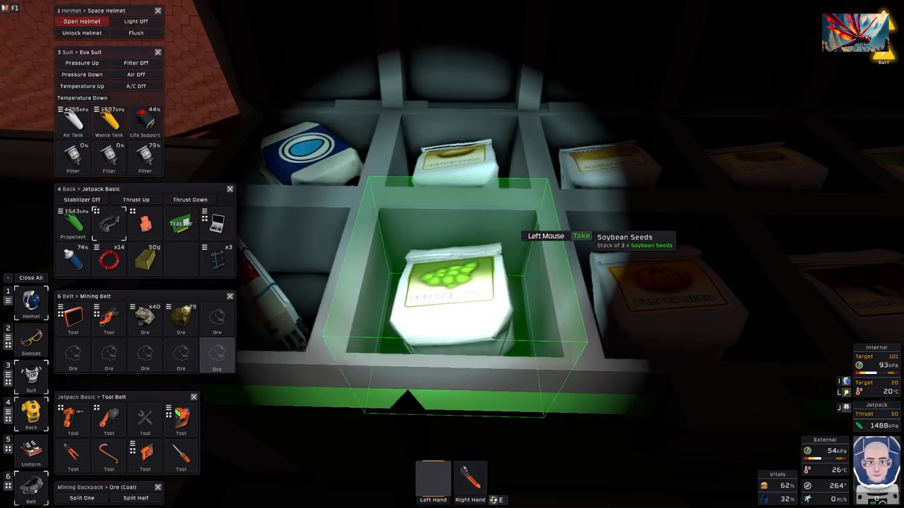
click(452, 289)
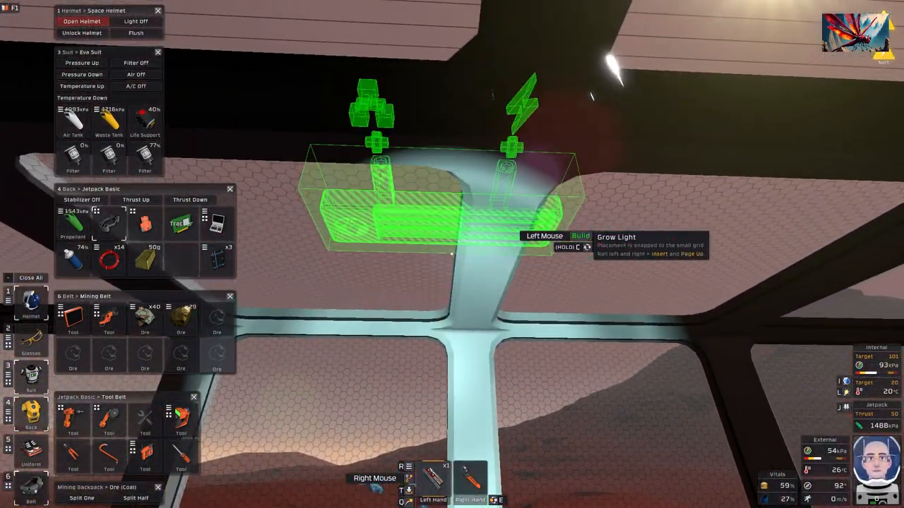
Step: Build the Grow Light on the ceiling frame
click(452, 212)
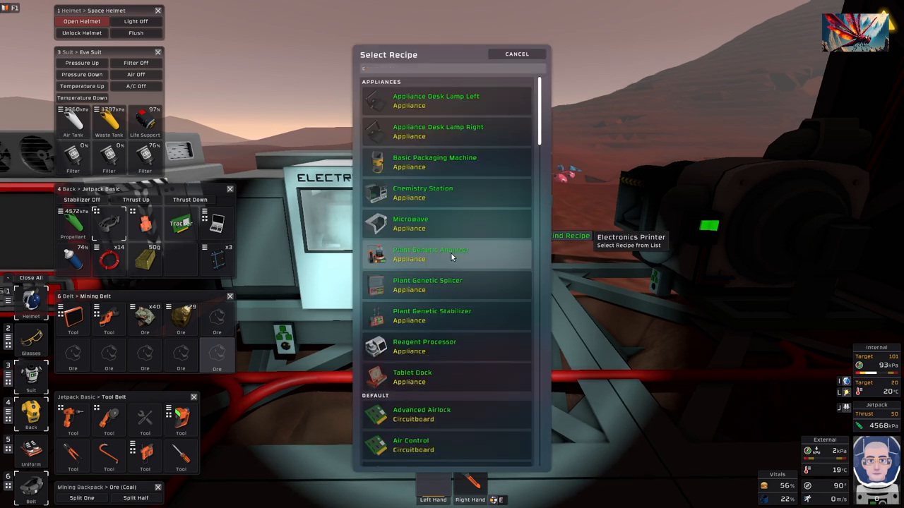
Step: Pick up the spare Cable Coil and reopen the Electronics Printer's recipe list
click(516, 53)
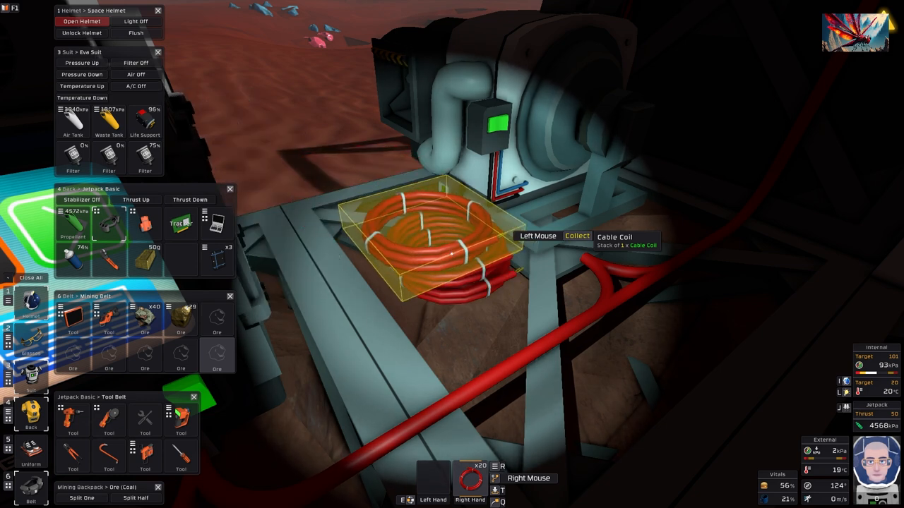
click(452, 240)
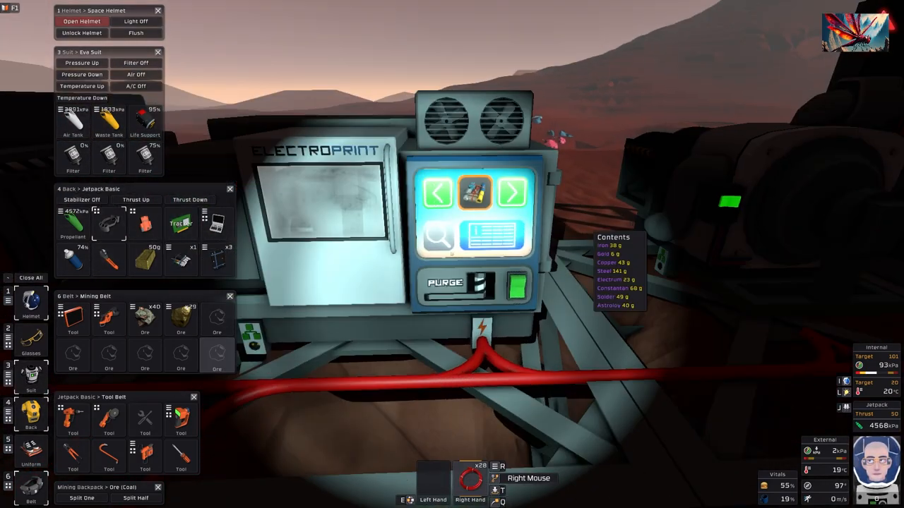
click(492, 233)
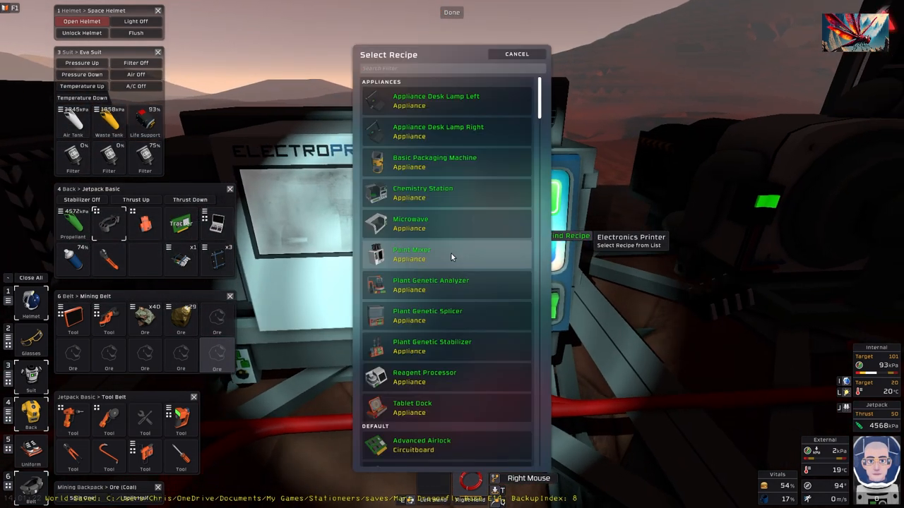
Step: Filter the printer recipes for 'plan' and select Cartridge Plant Analyser
text(plan)
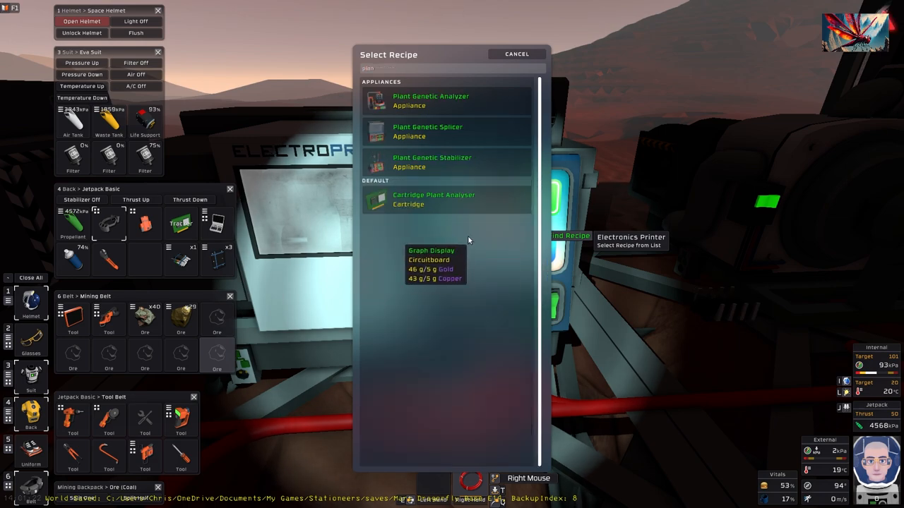
click(434, 200)
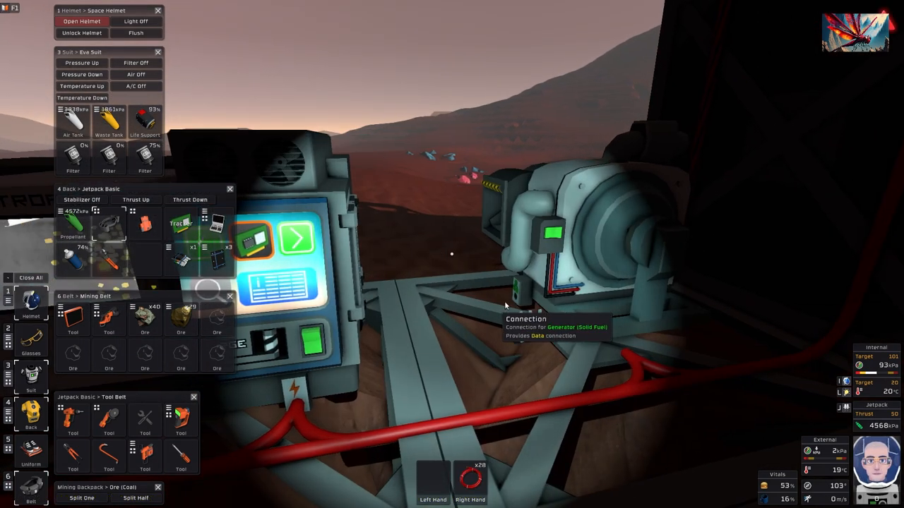
mouse_move(148, 261)
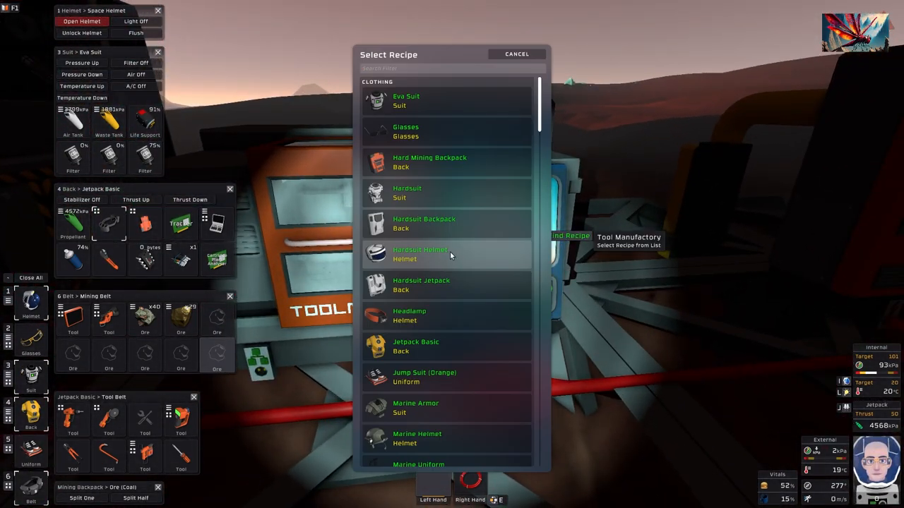
Step: Search recipes for 'pad', then 'hand' to find the Handheld Tablet, and cancel out
text(pad)
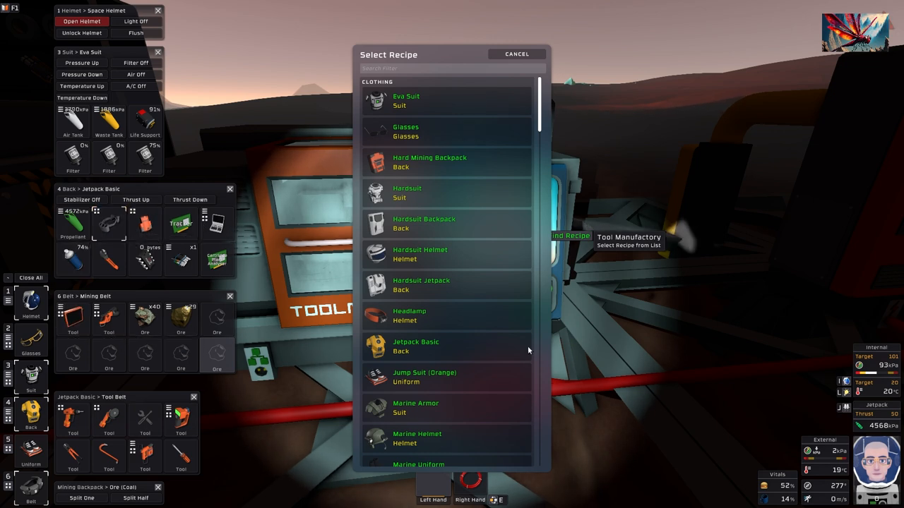
scroll(down, 3)
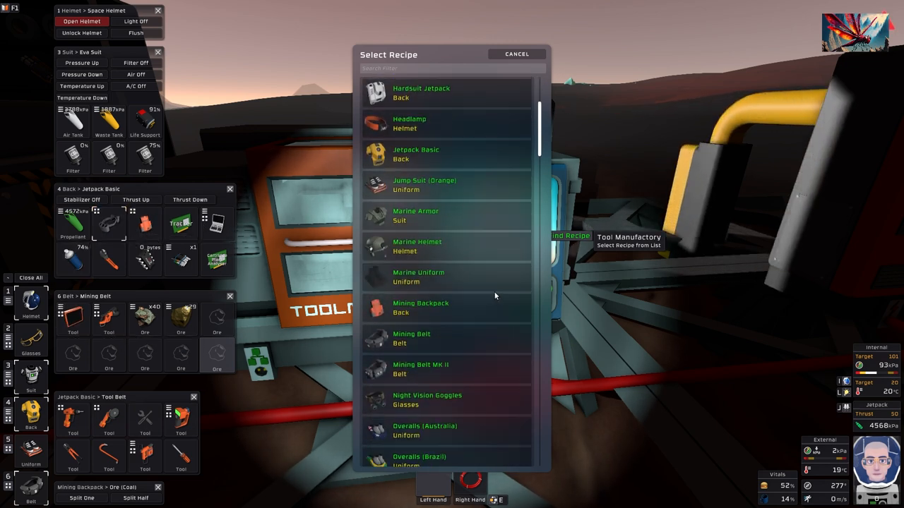
scroll(down, 3)
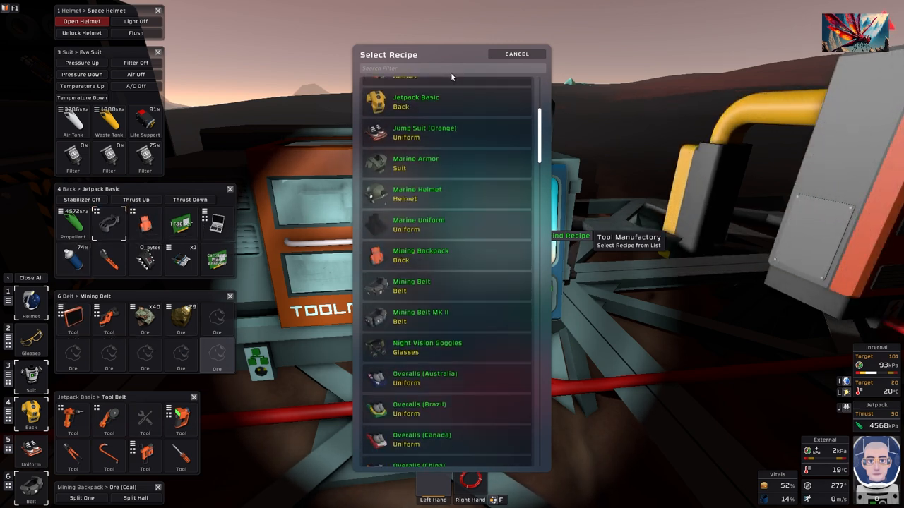
text(hand)
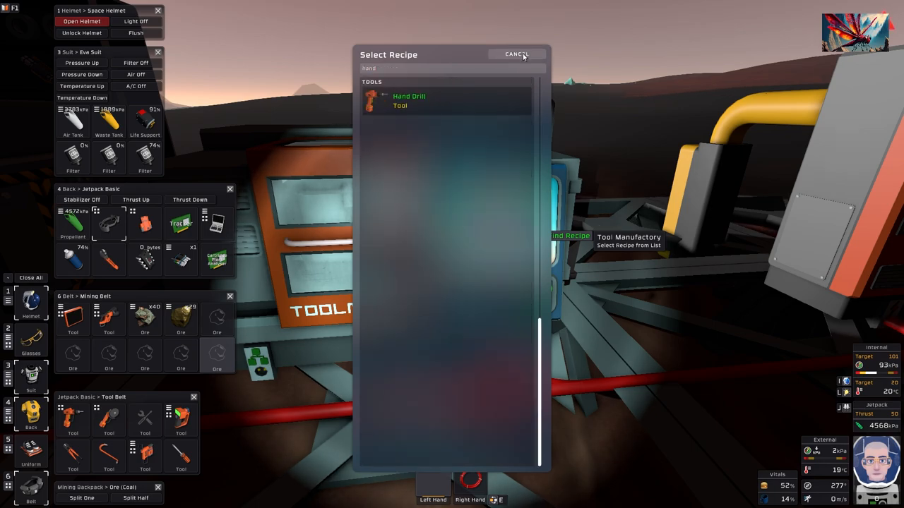
click(516, 54)
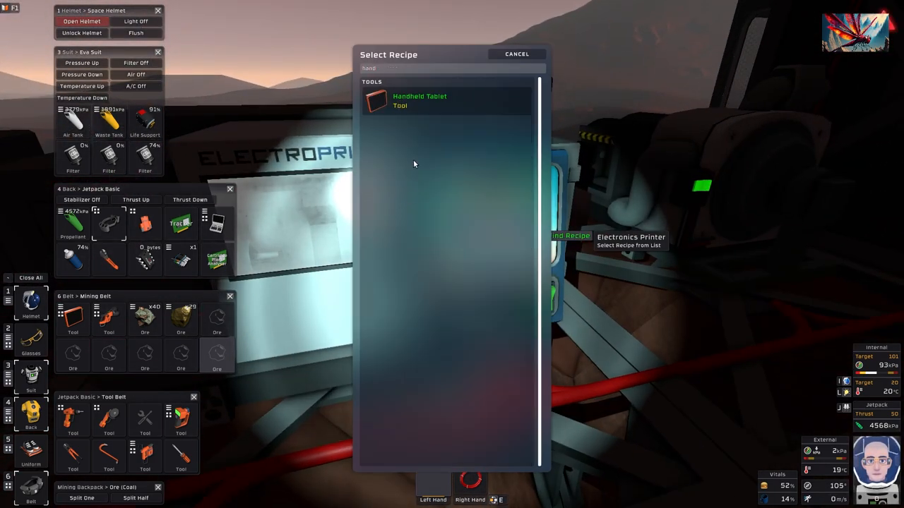
Step: Select the Handheld Tablet recipe, then collect the printed tablet from the floor
click(516, 53)
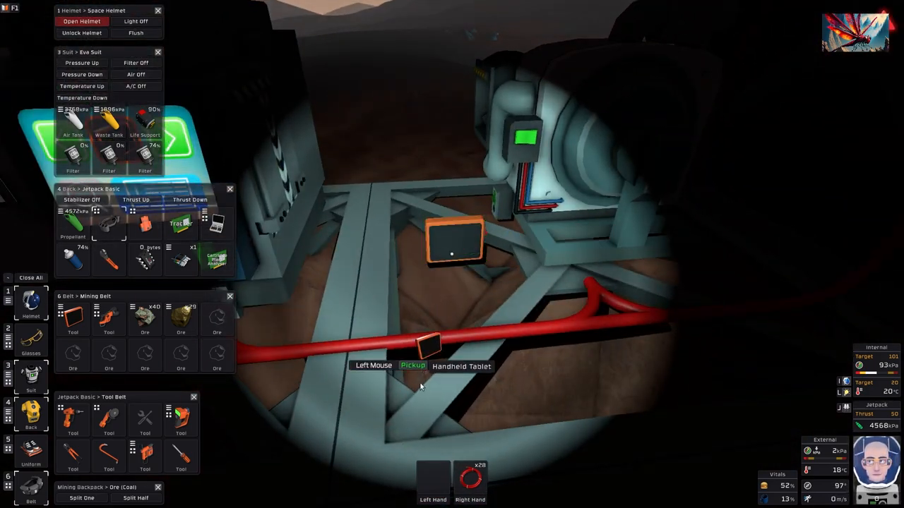
click(455, 240)
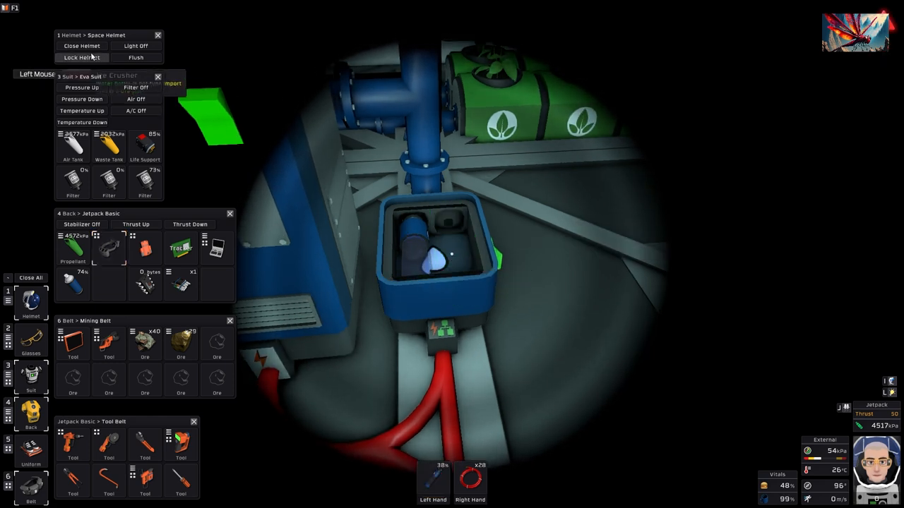
Step: Lock the space helmet shut from the Space Helmet panel
click(81, 46)
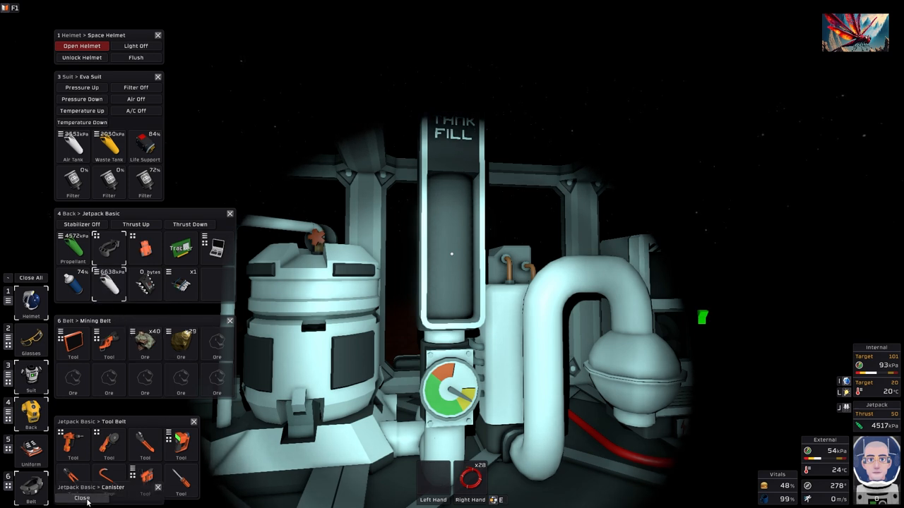
mouse_move(108, 286)
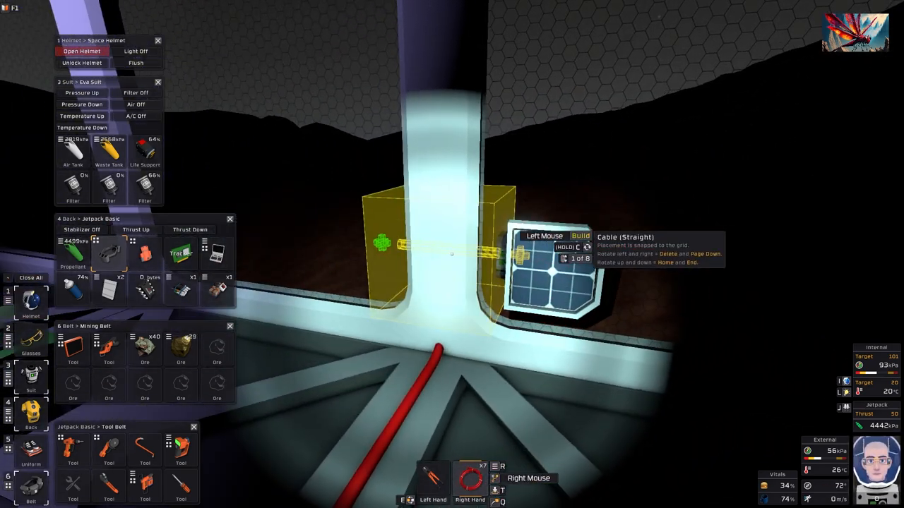
Step: Scroll the cable coil's build options to Cable (Straight)
scroll(down, 3)
text(Grow Daylight Sensor)
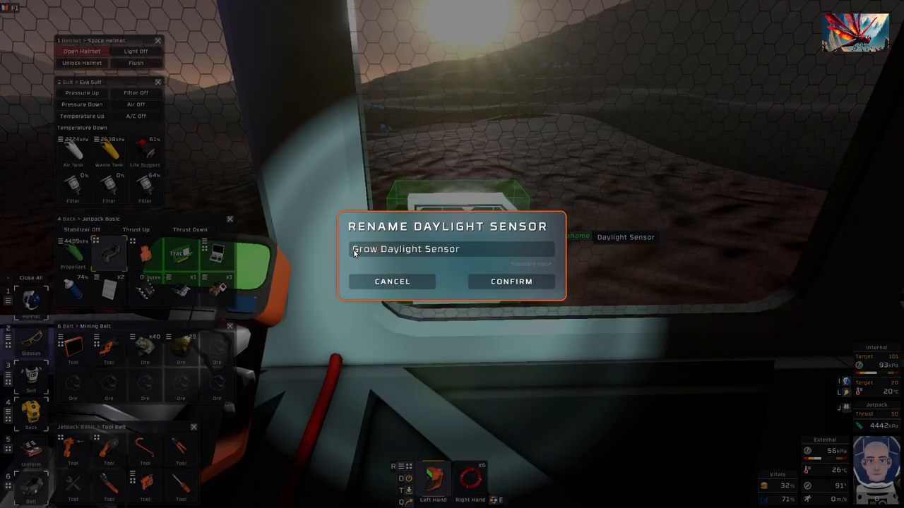
Step: Begin renaming the daylight sensor to 'Grow Daylight Sensor'
click(511, 281)
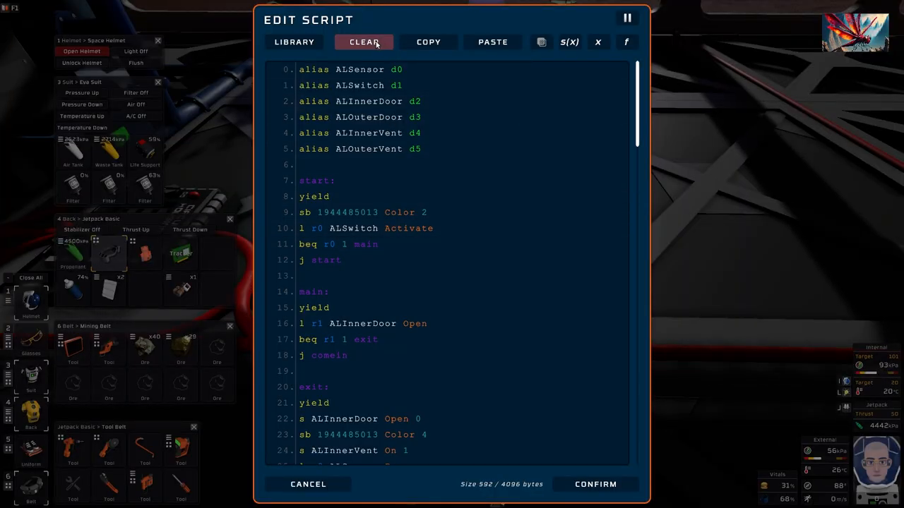
Step: Replace the airlock script with a DLSensor alias and Vertical load, and open the function reference
click(364, 42)
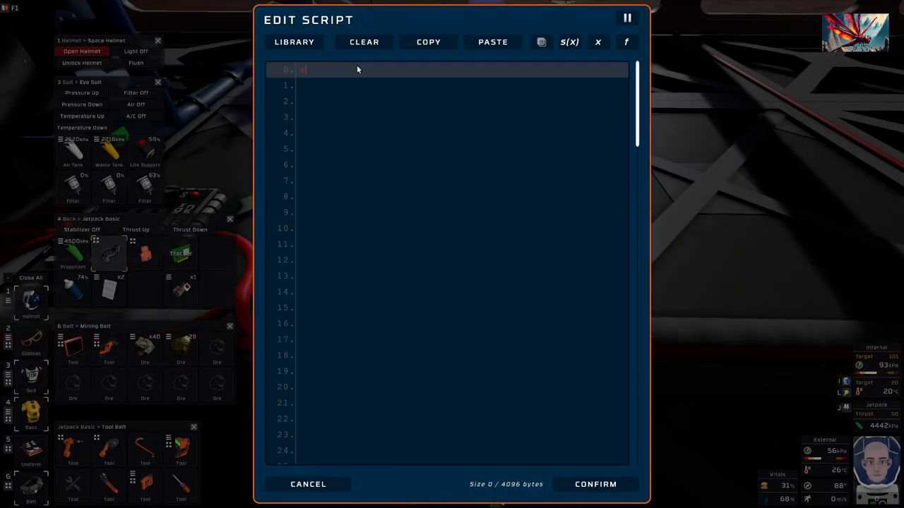
text(alias S)
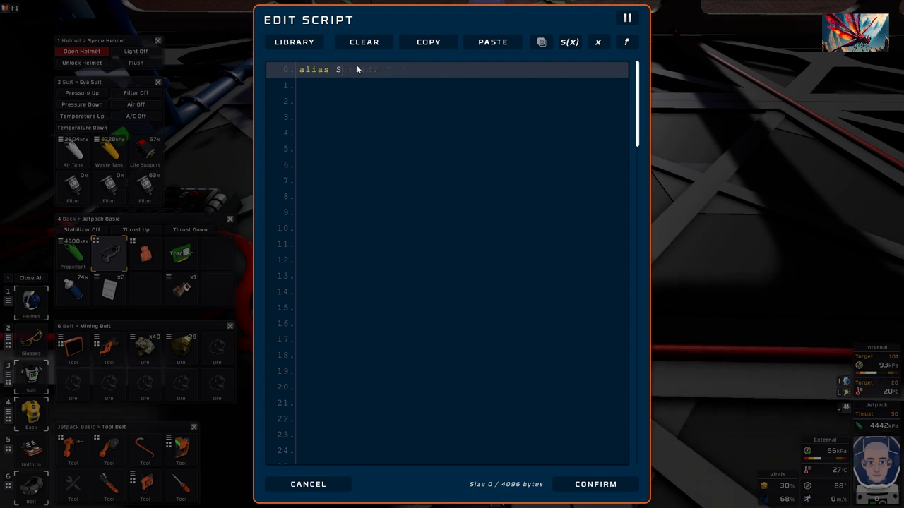
text(DLSensor d0)
click(446, 101)
text(main:)
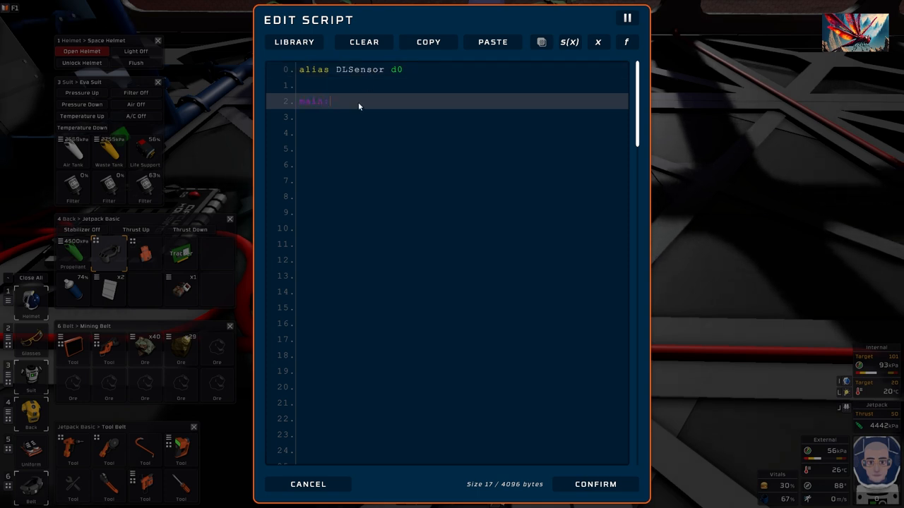
text(load)
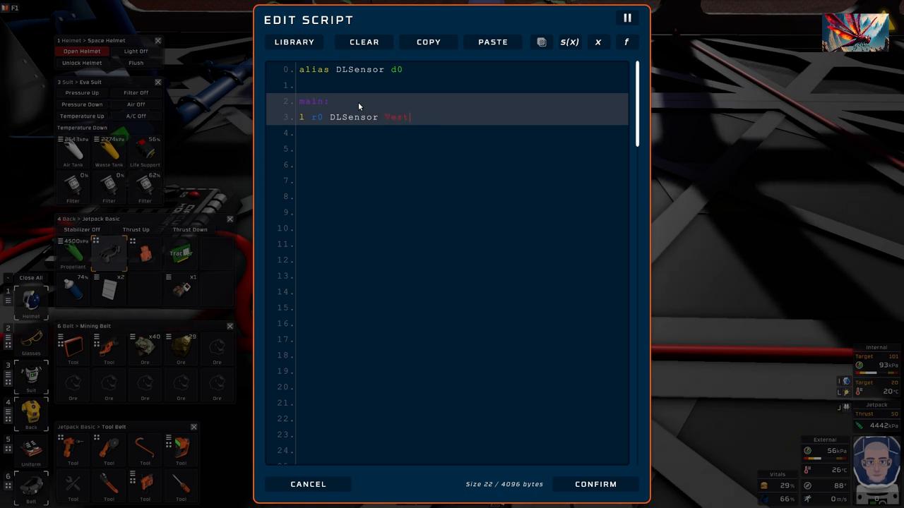
text(Vertical)
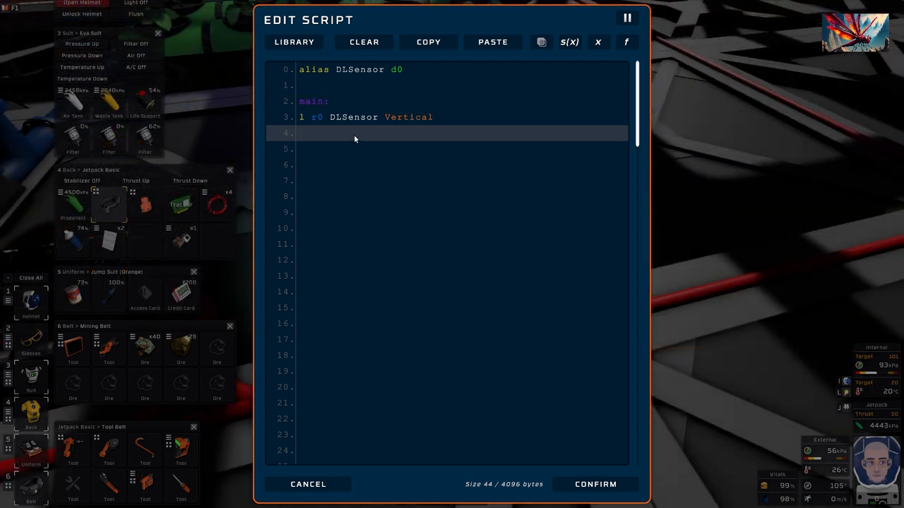
click(625, 41)
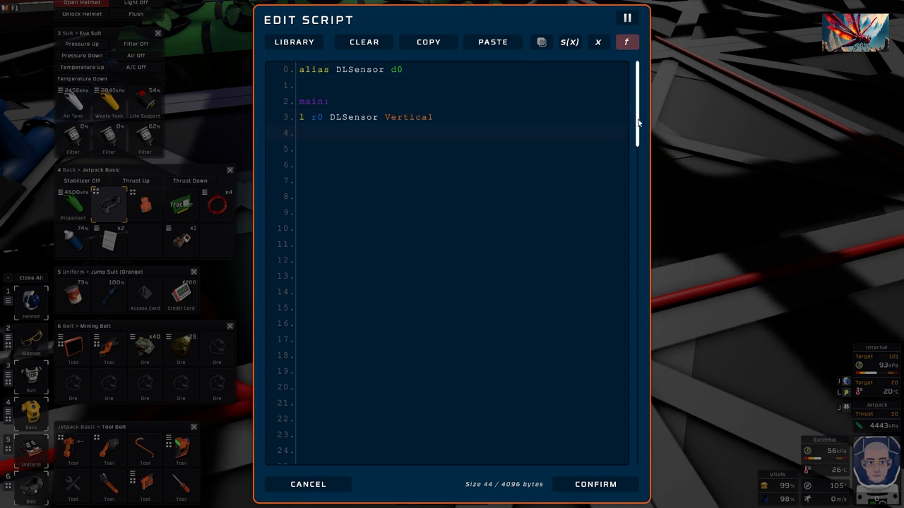
click(625, 42)
text(slt)
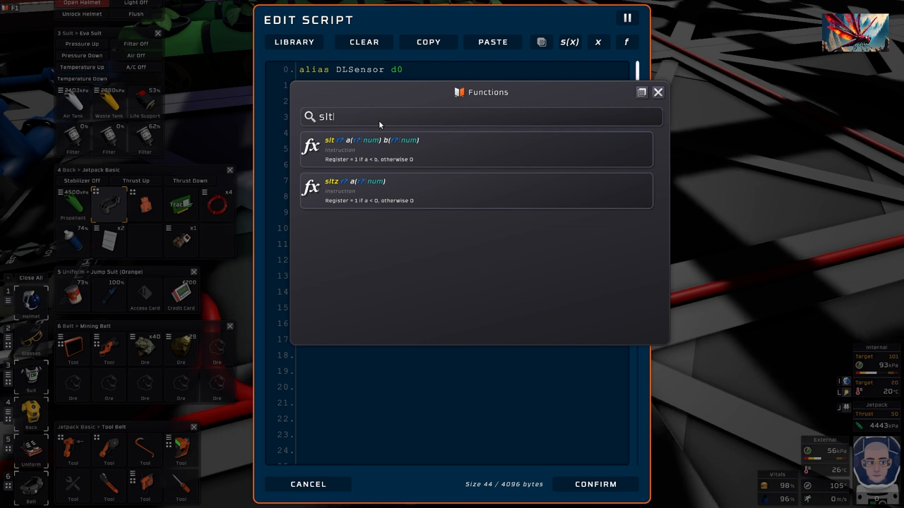
Step: Insert an slt r0 instruction on line 4, after the Vertical read
key(BackSpace)
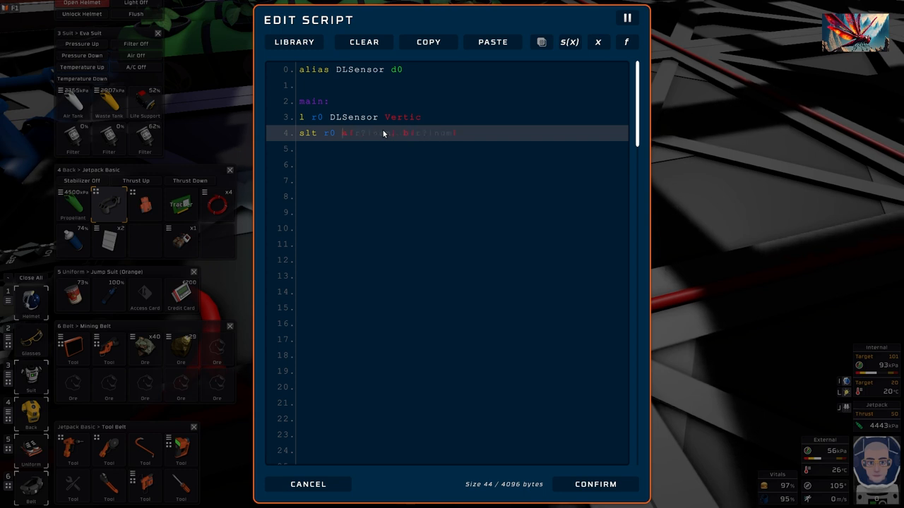
Step: Enter 60 and r1 as arguments on the slt line
text(60)
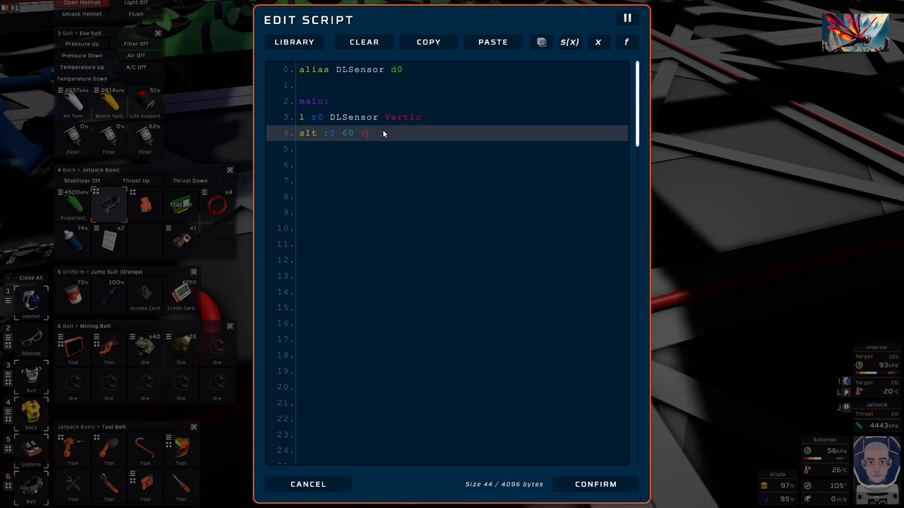
text(r1)
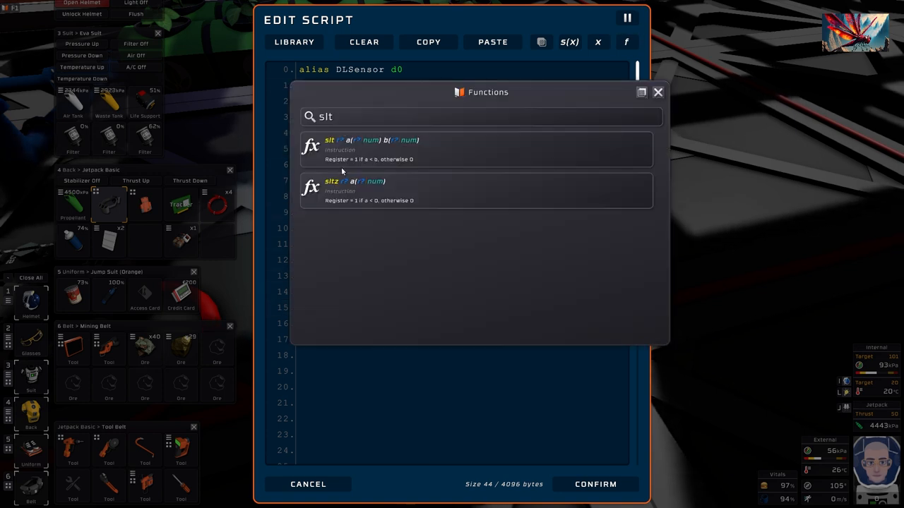
mouse_move(416, 170)
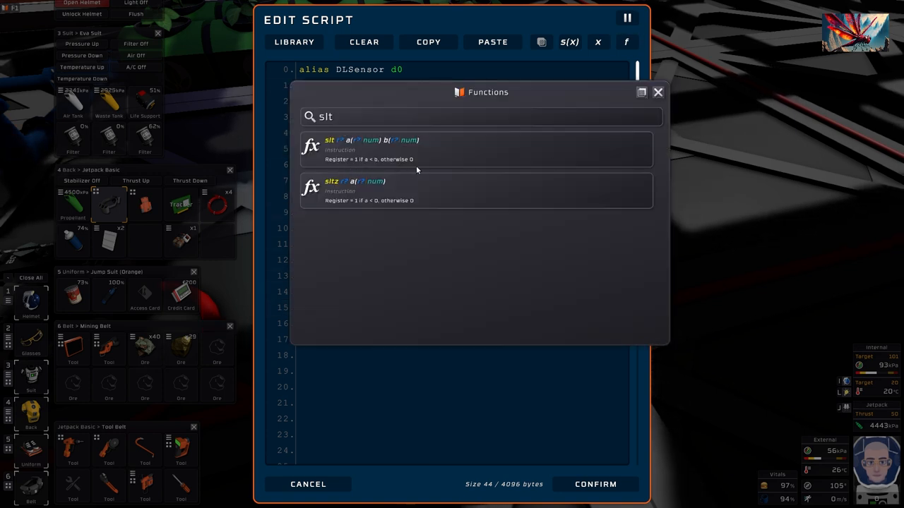
mouse_move(353, 146)
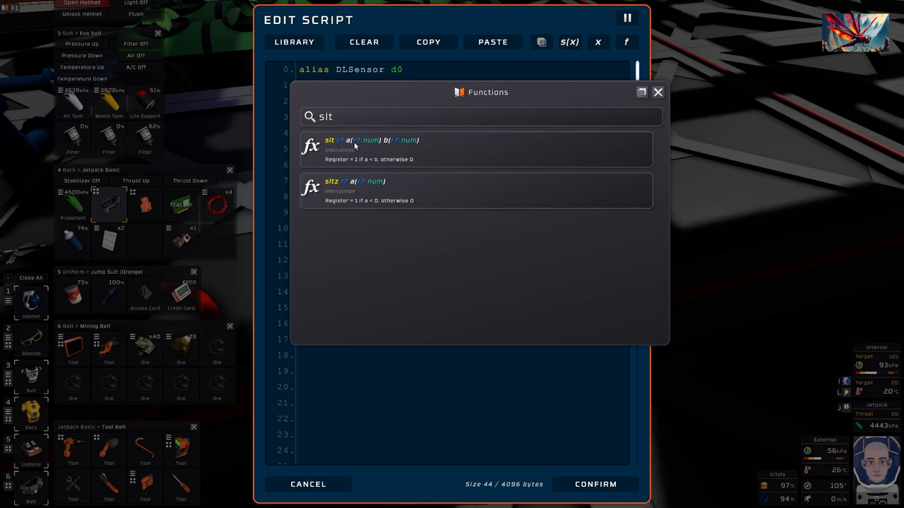
mouse_move(555, 122)
text(slt r1 r0)
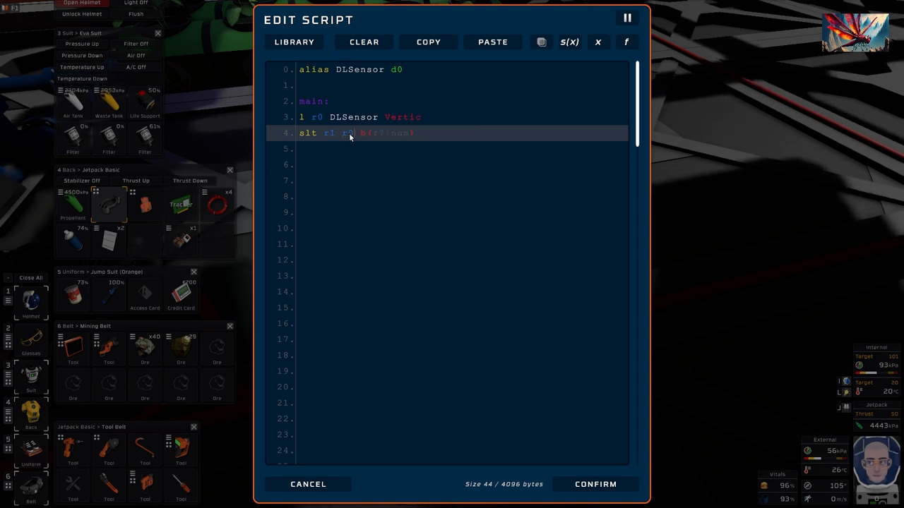
Step: Make line 4 'slt r1 r0 60' and restore 'Vertical' on line 3
text(60)
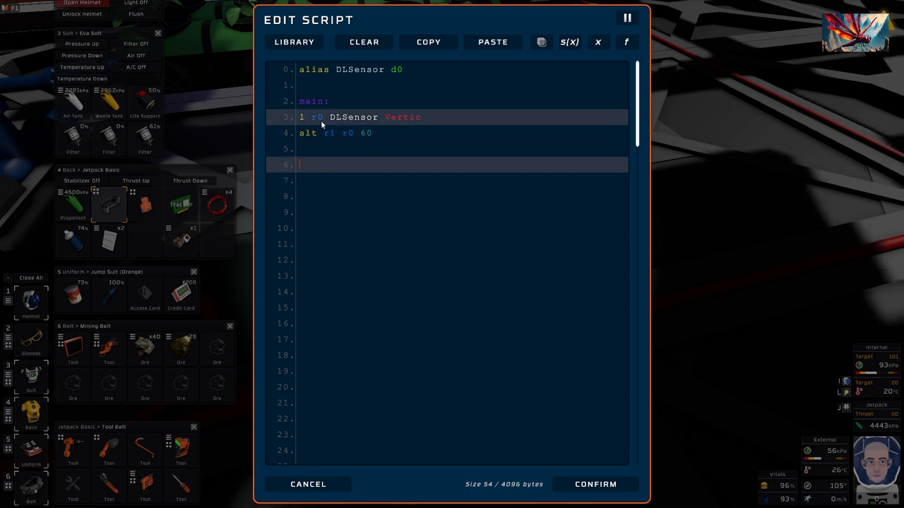
text(al)
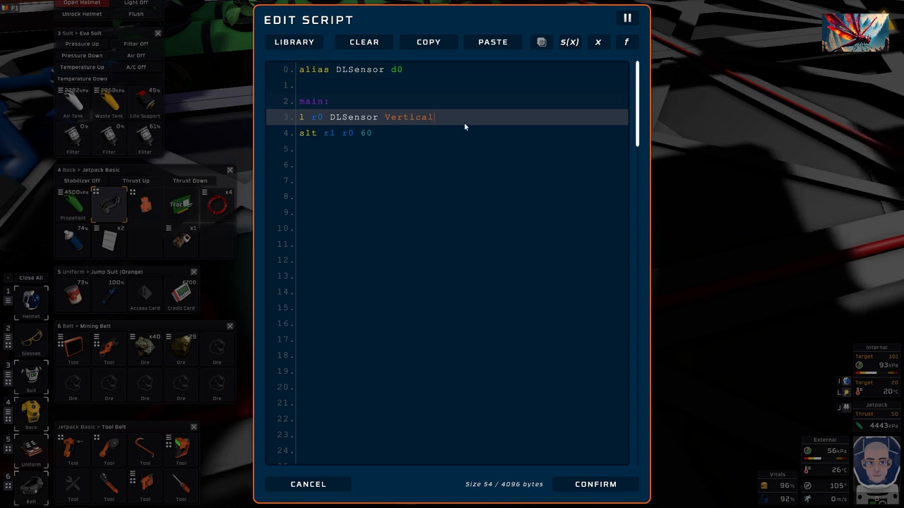
mouse_move(317, 133)
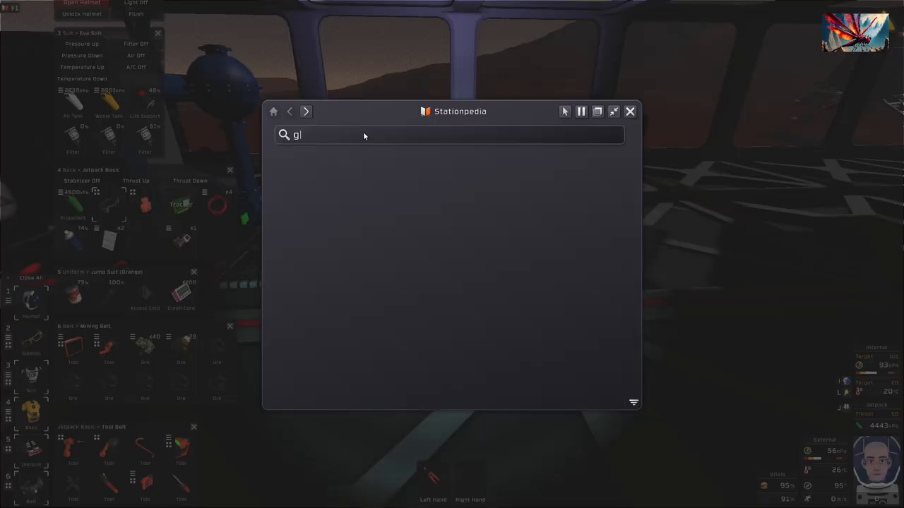
Step: Search Stationpedia for Grow Light, copy its Prefab Hash, and close the encyclopedia
text(row)
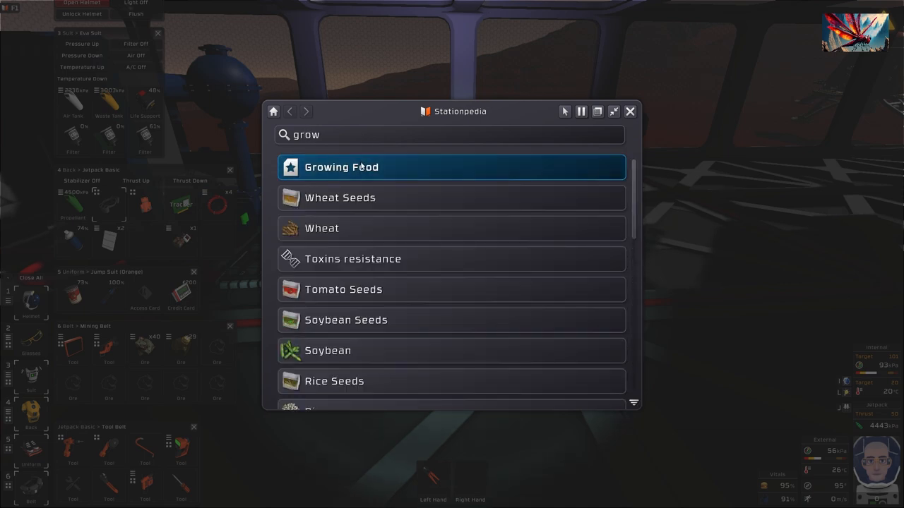
scroll(down, 3)
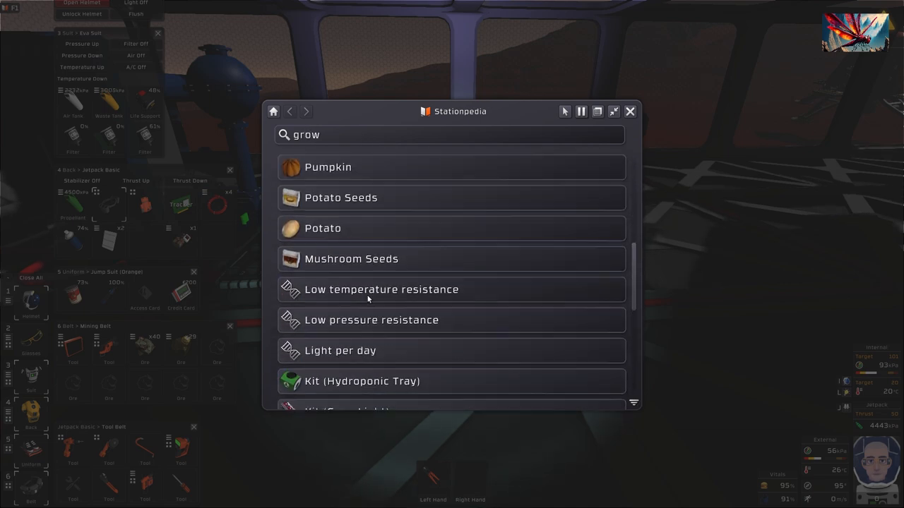
scroll(down, 3)
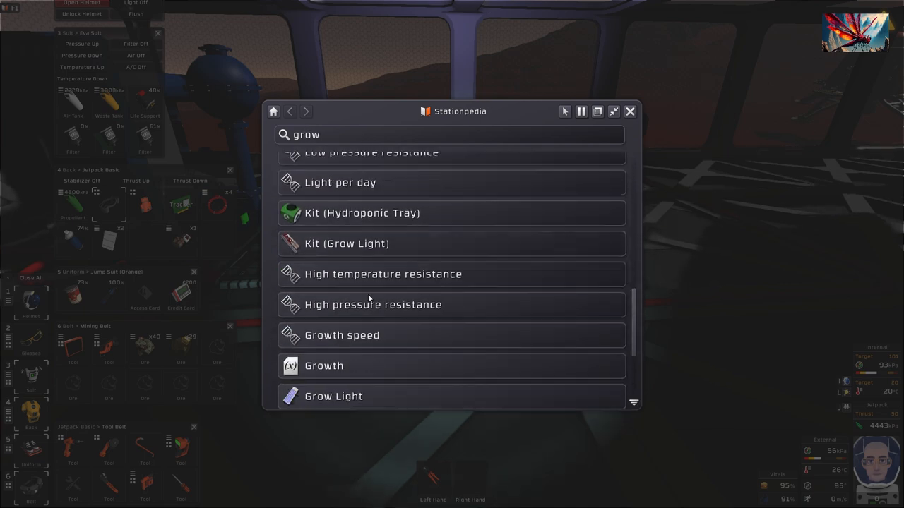
click(333, 396)
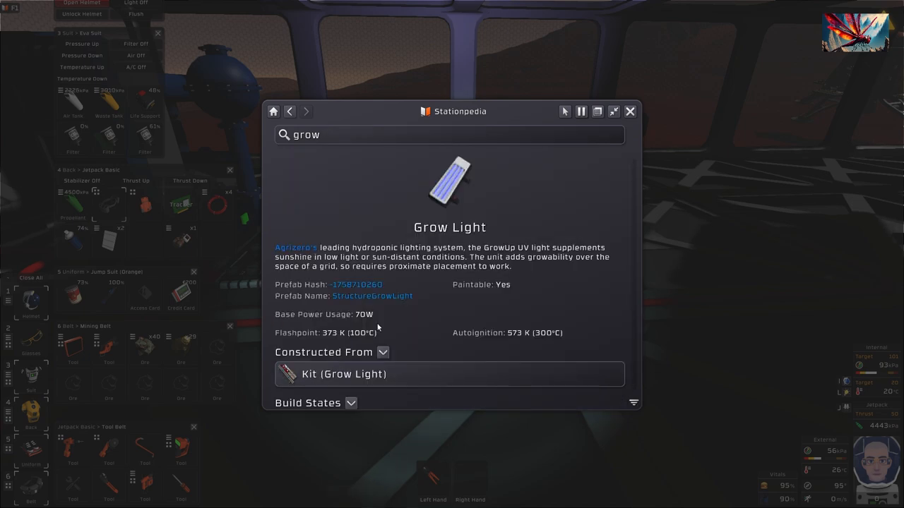
click(355, 284)
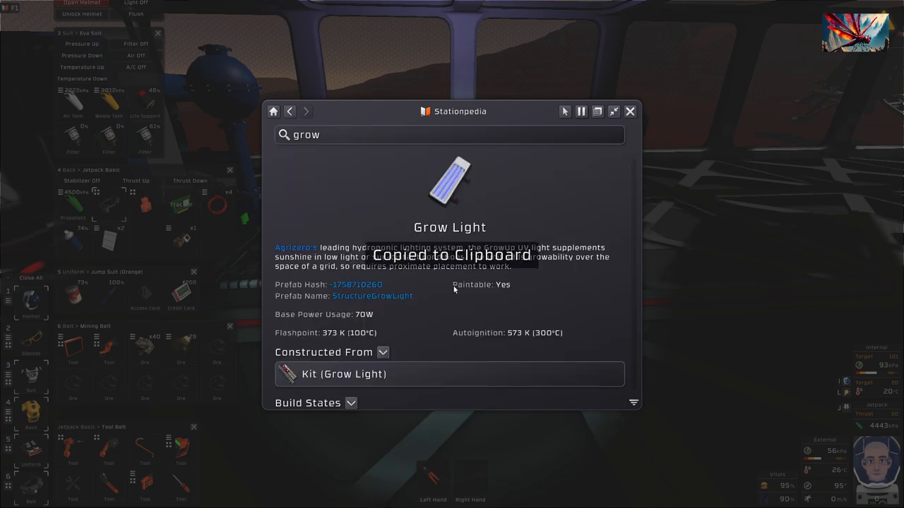
click(629, 111)
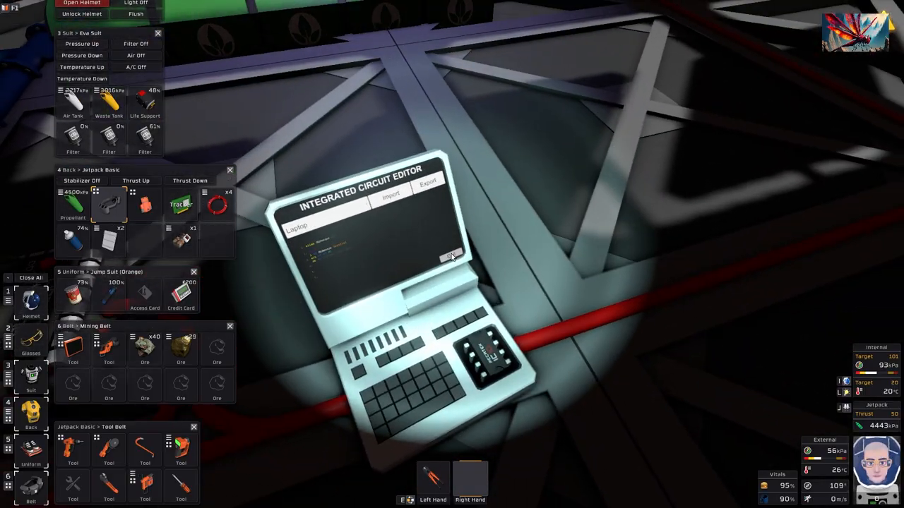
click(451, 256)
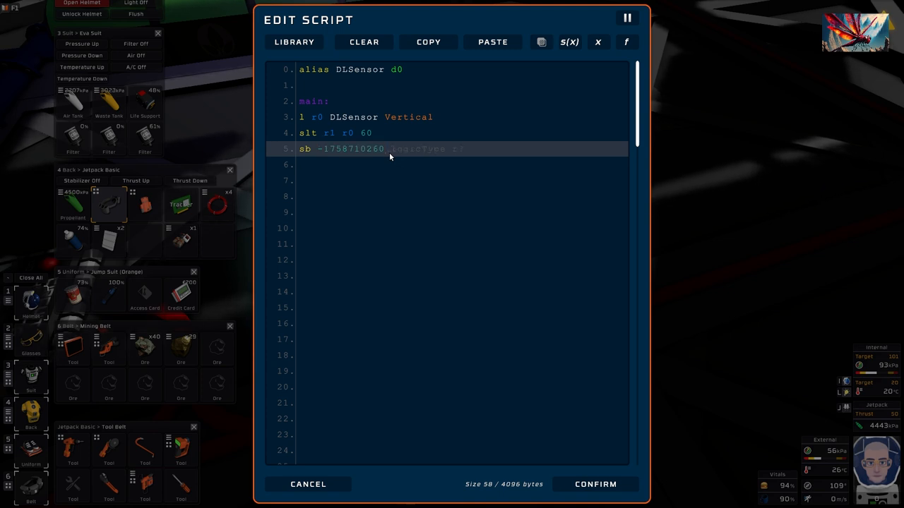
text(r1)
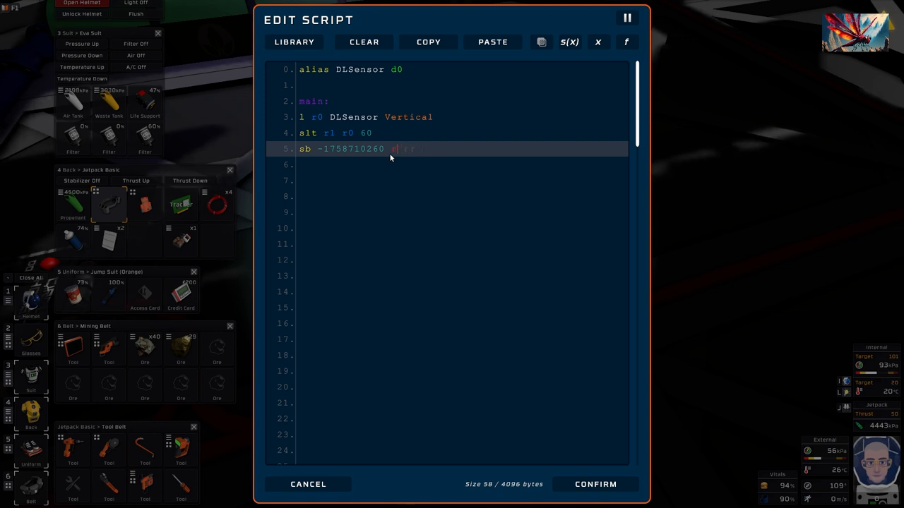
text(On r1)
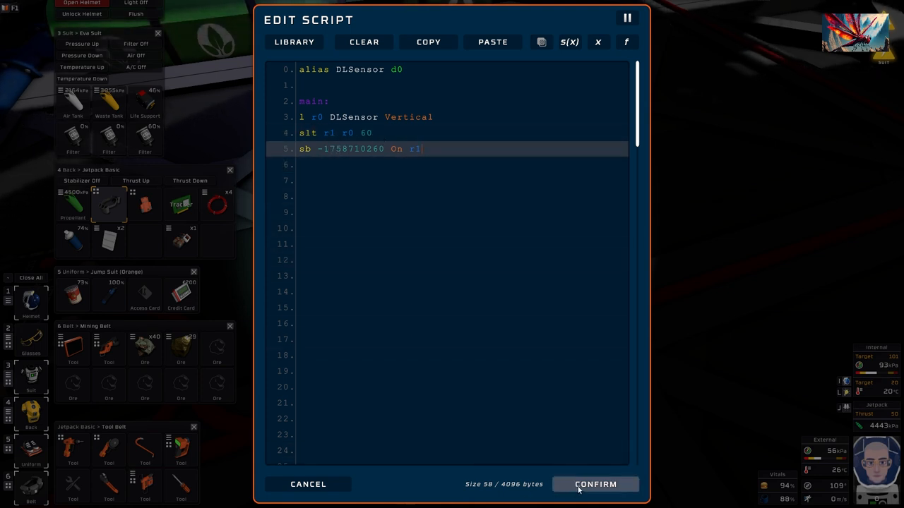
click(595, 484)
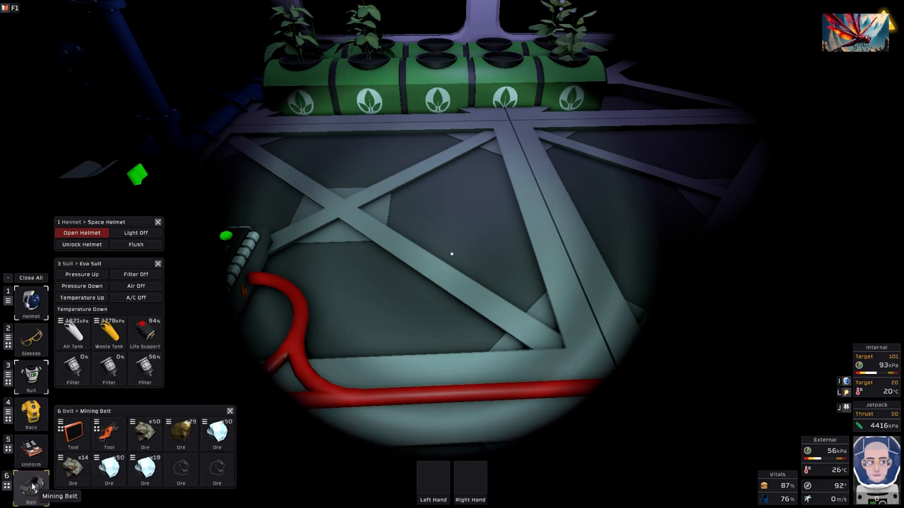
click(30, 413)
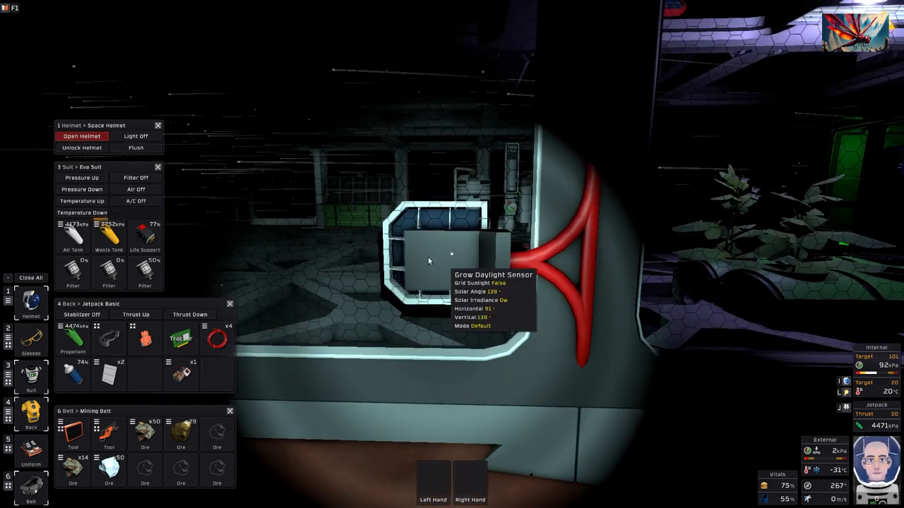
mouse_move(72, 375)
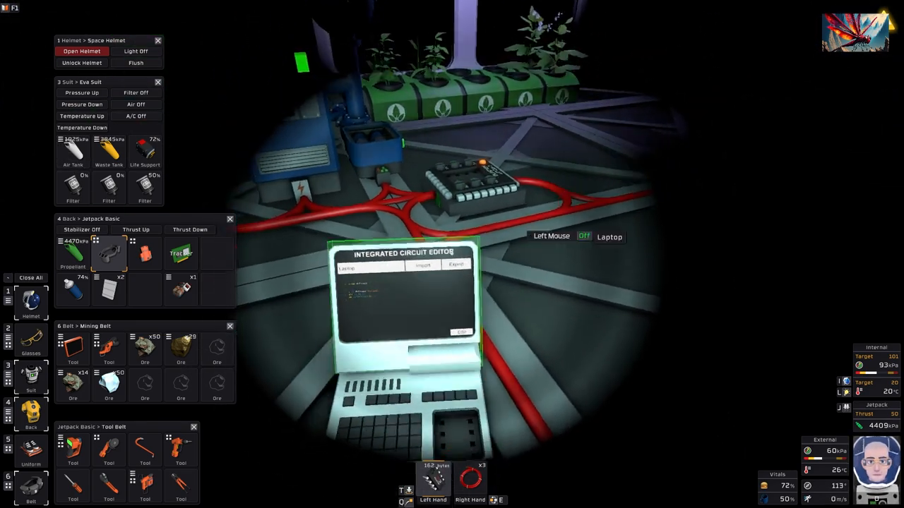
Step: Add line 1 'alias GrowLight d1' below the DLSensor alias in the script
click(460, 332)
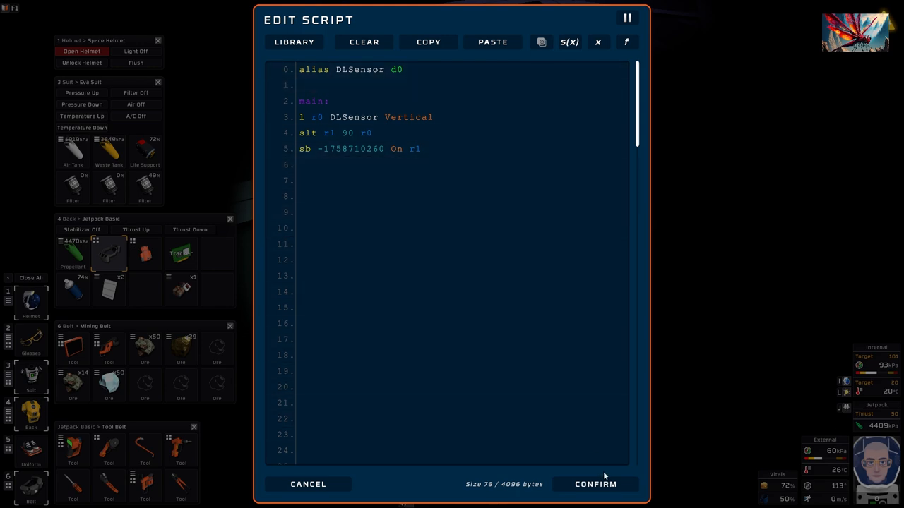
mouse_move(677, 60)
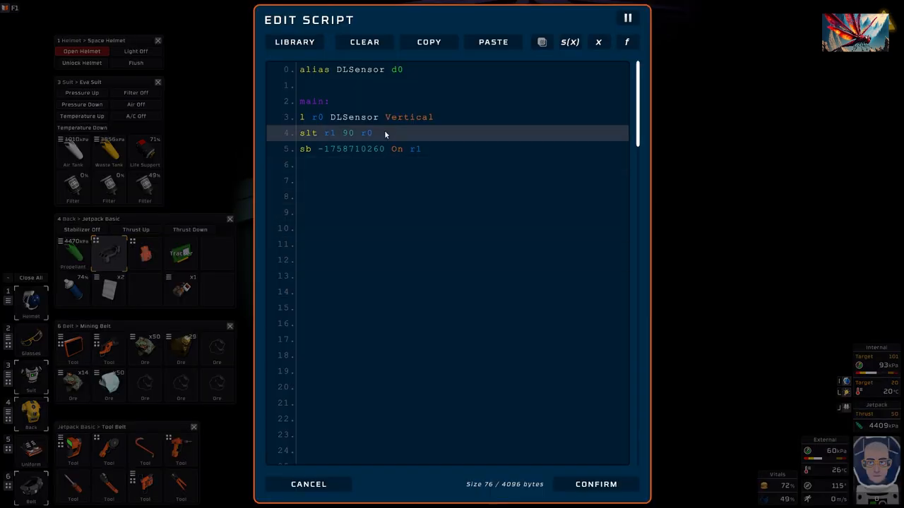
click(367, 149)
text(alias)
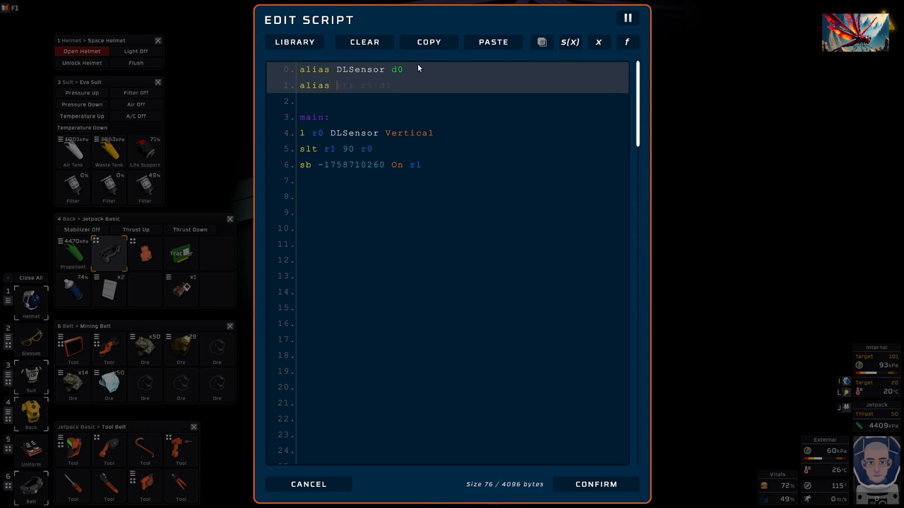
text(G)
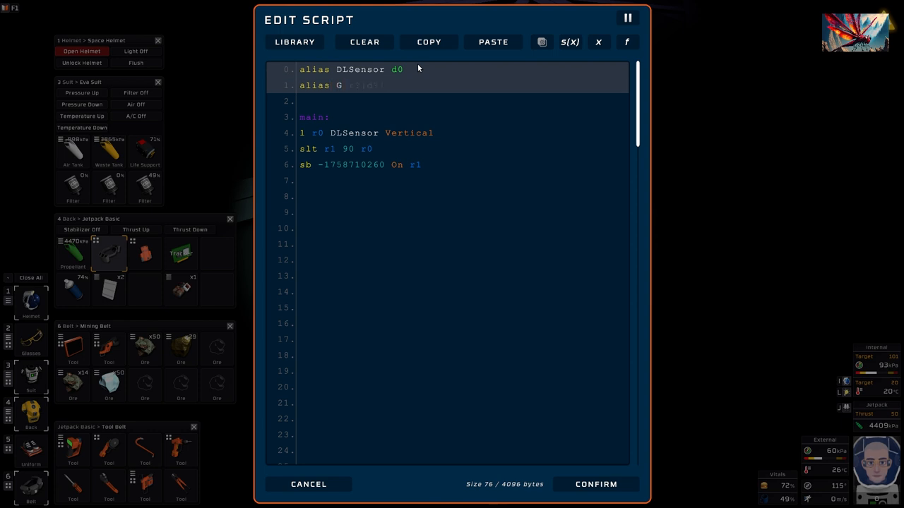
text(R)
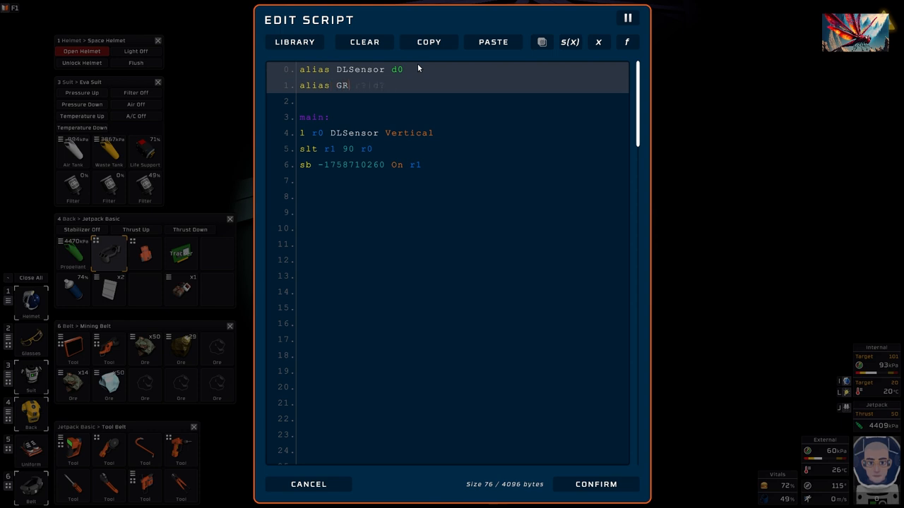
text(ow)
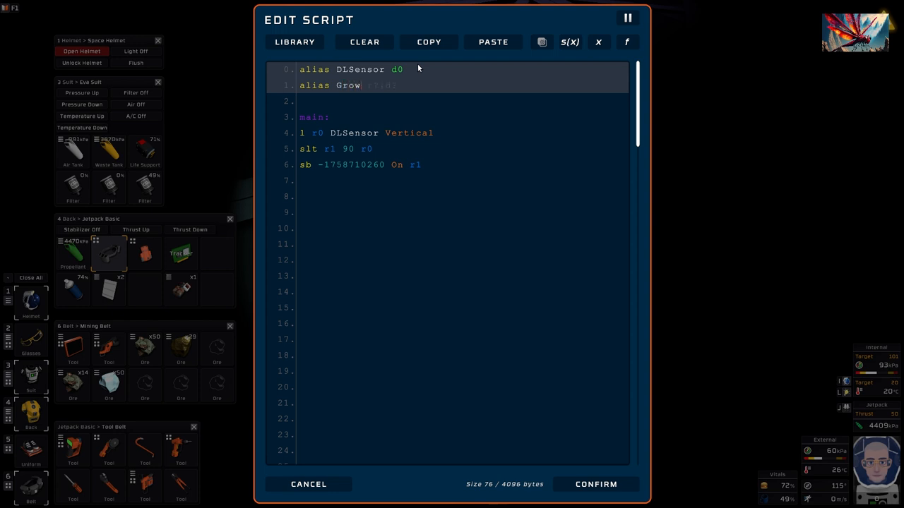
text(Light d1)
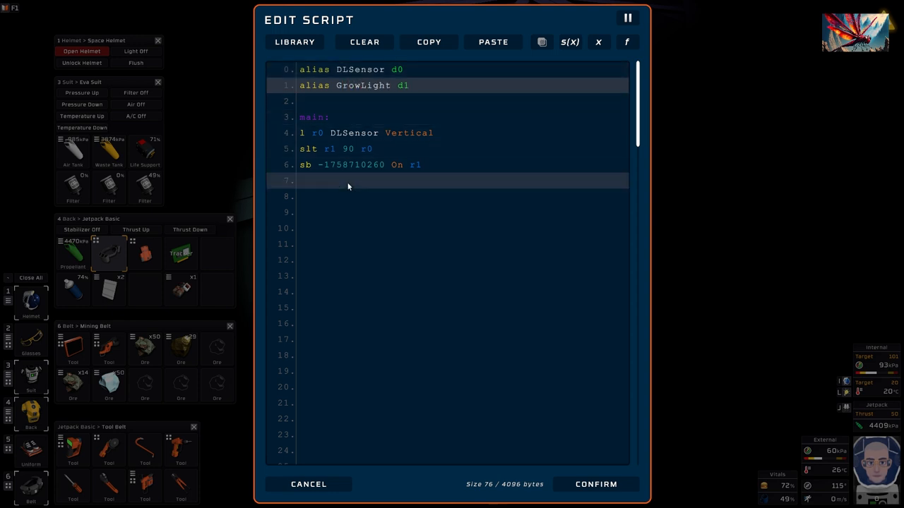
mouse_move(307, 164)
text(s GrowLight)
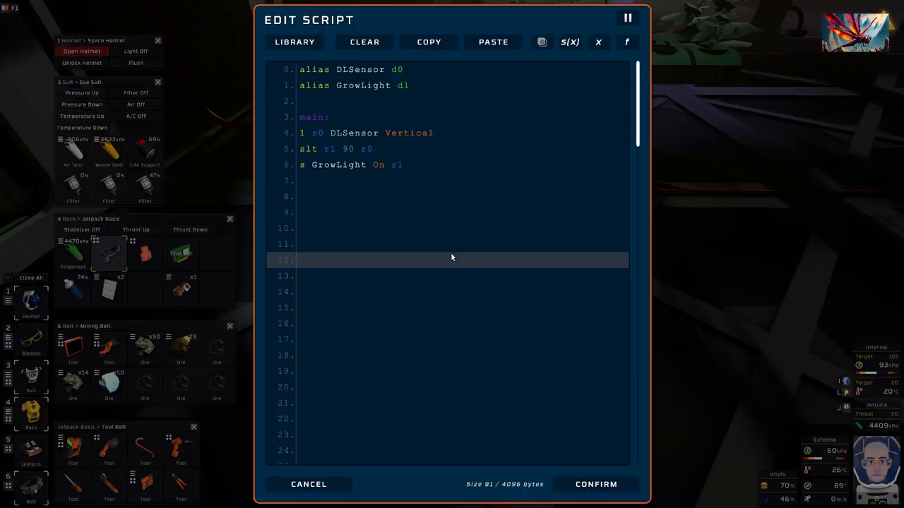
Step: Insert a 'yield' line right after the 'main:' label
click(370, 132)
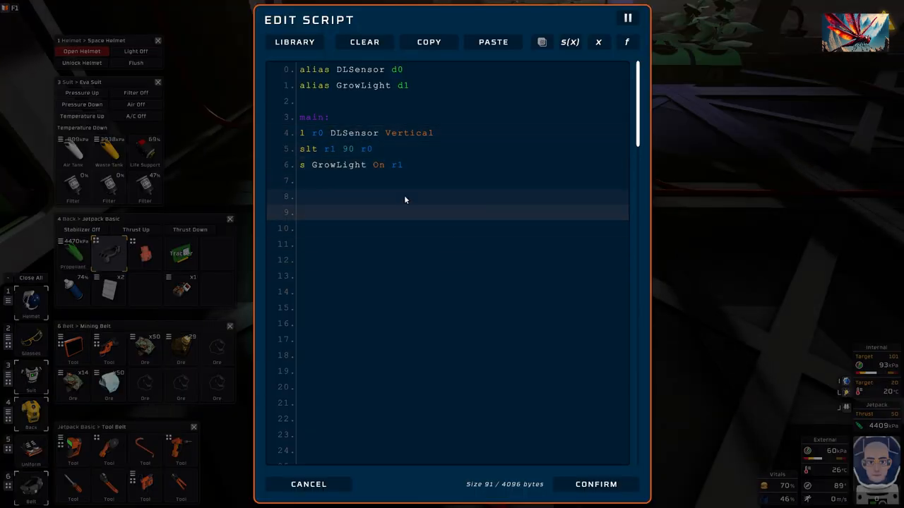
click(332, 133)
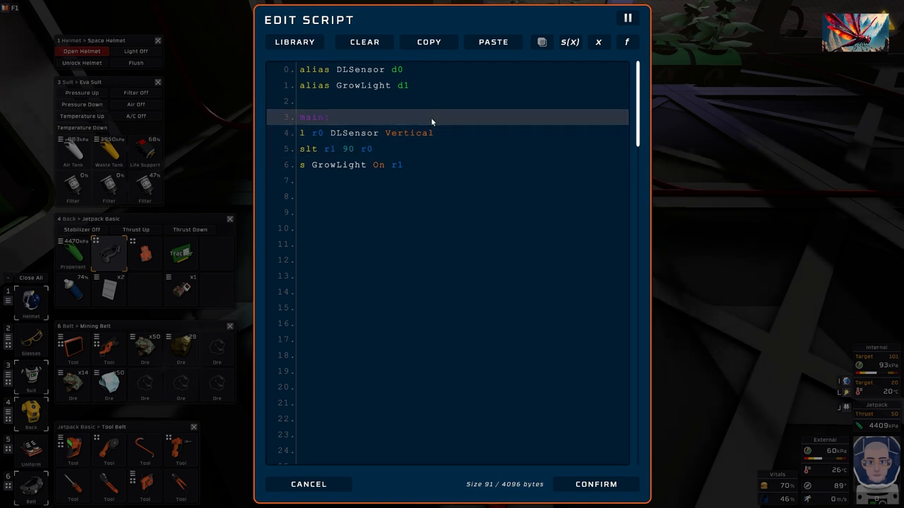
text(yield)
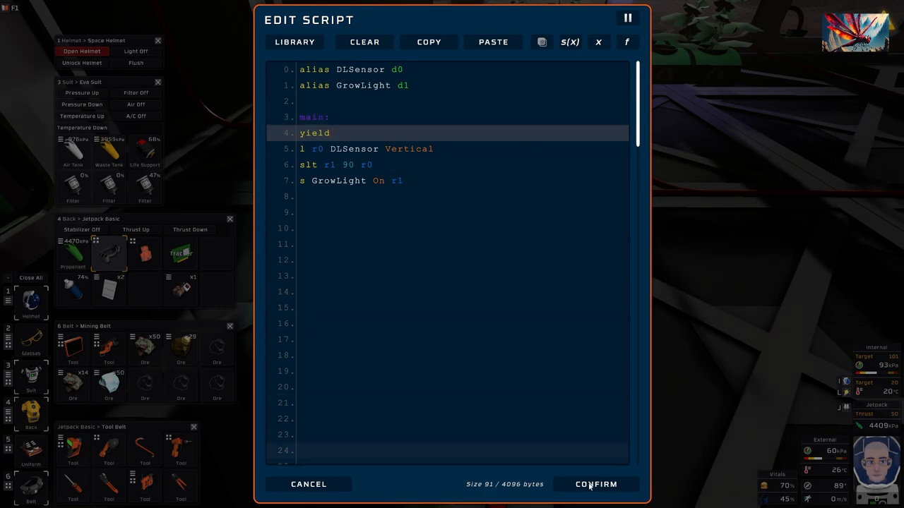
click(596, 484)
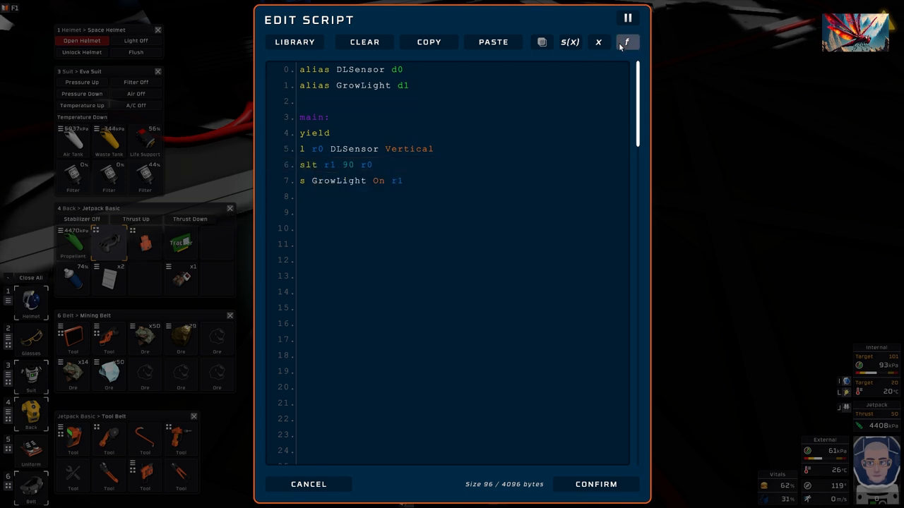
click(626, 41)
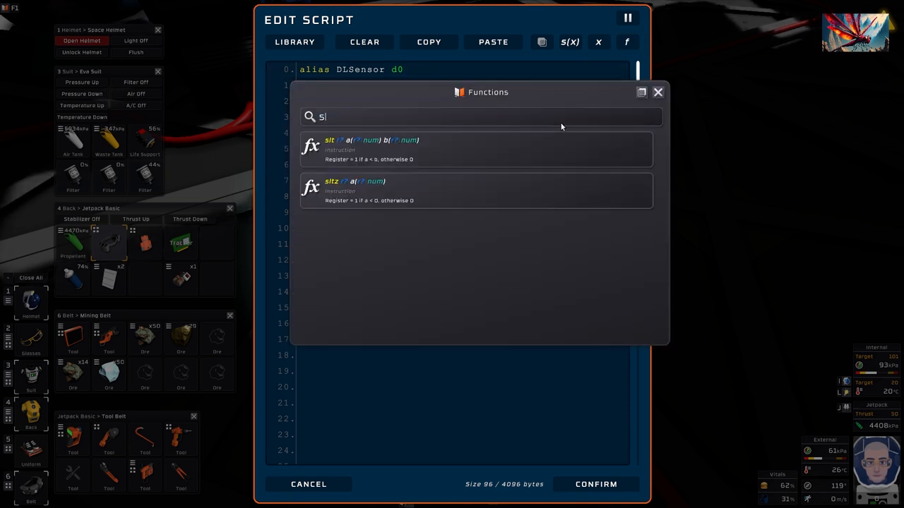
text(grl)
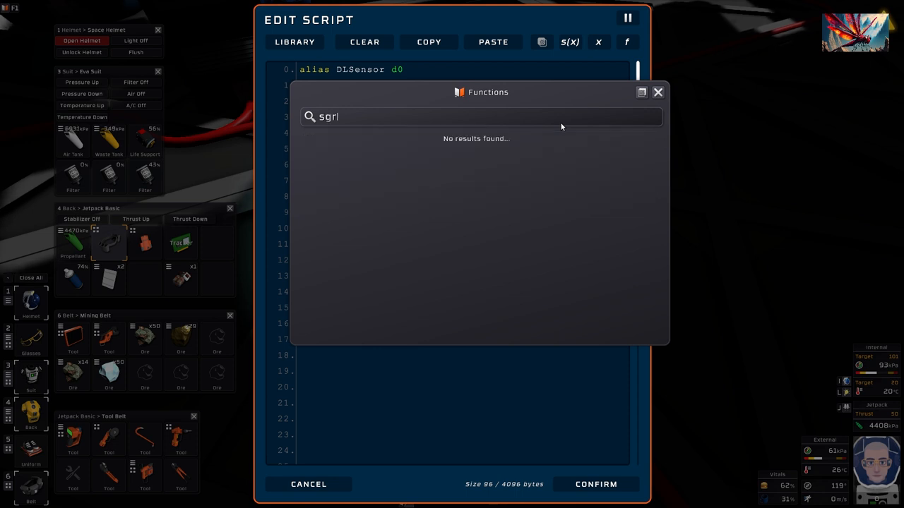
key(Backspace)
text(t)
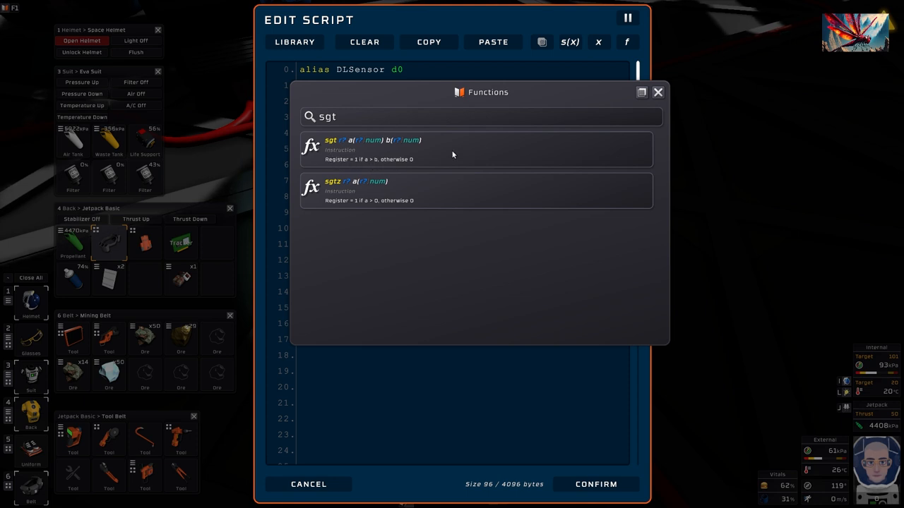
click(657, 92)
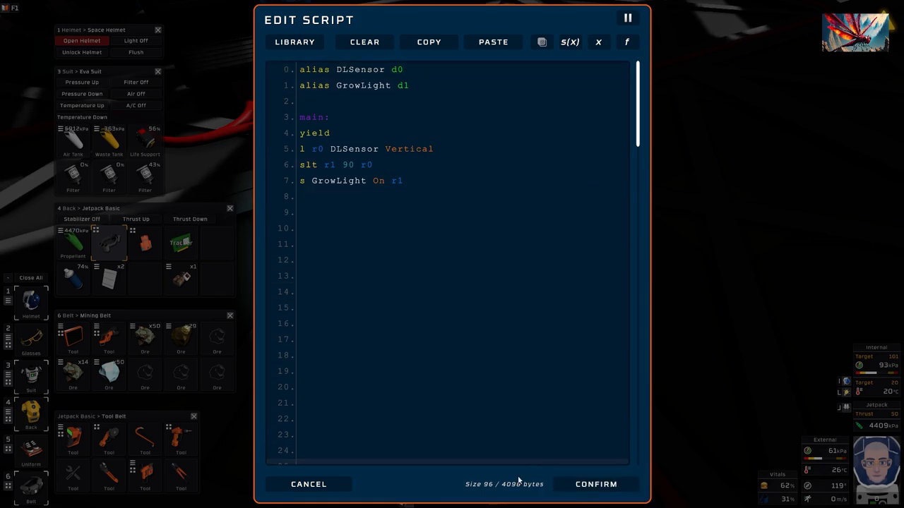
Step: Rewrite line 6 from 'slt r1 90 r0' to 'sgt r1 r0 90'
click(596, 484)
text(g)
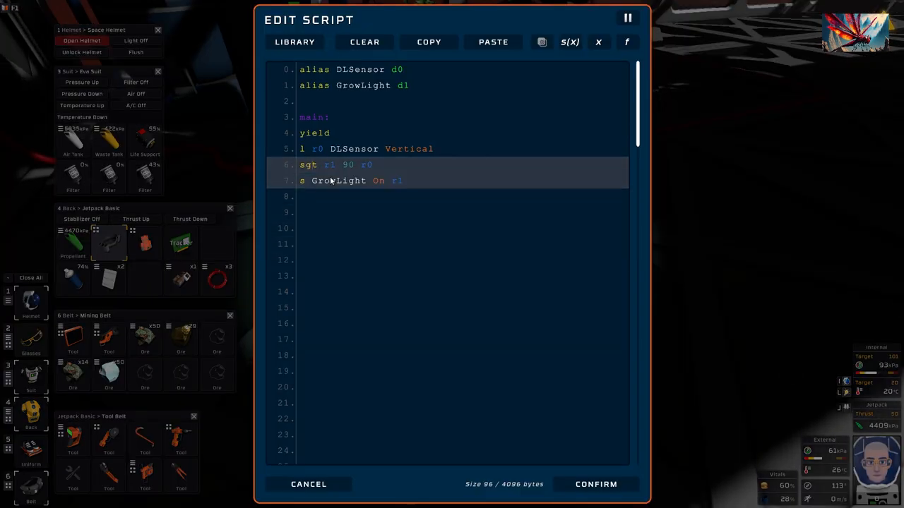
click(349, 164)
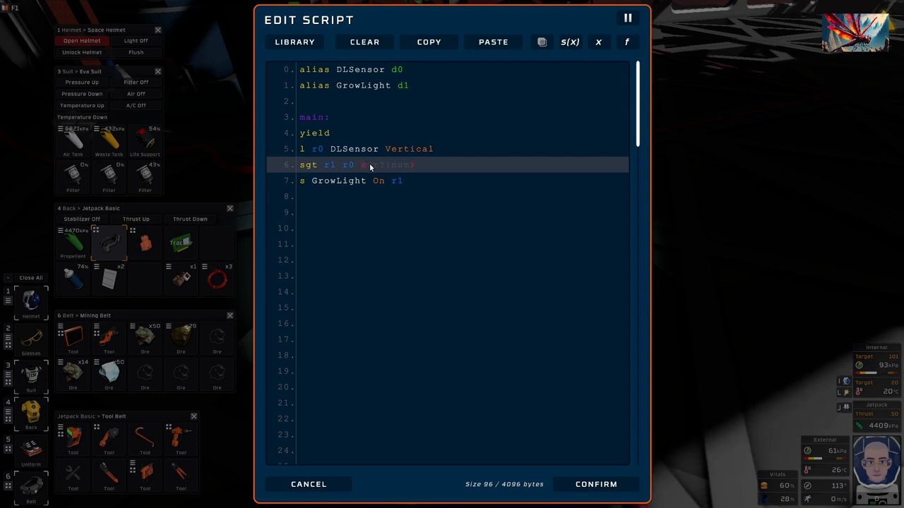
text(90)
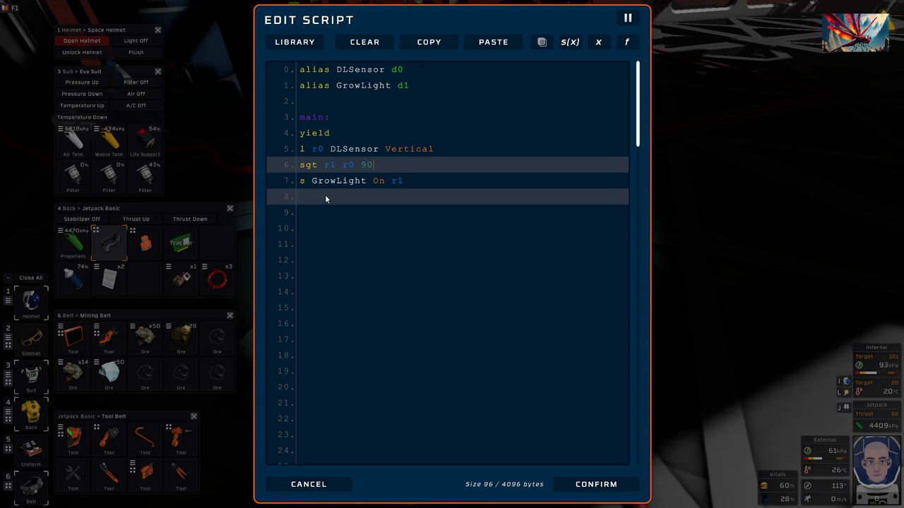